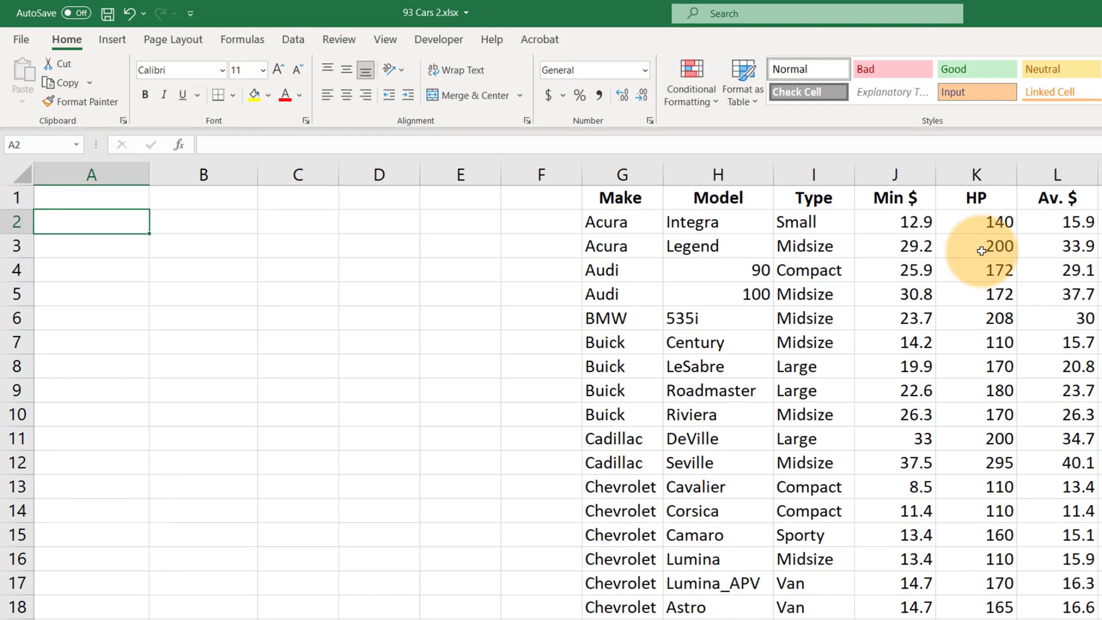
Step: Enter =K3 in cell A3 to show the Acura Legend's horsepower, 200
left_click(975, 245)
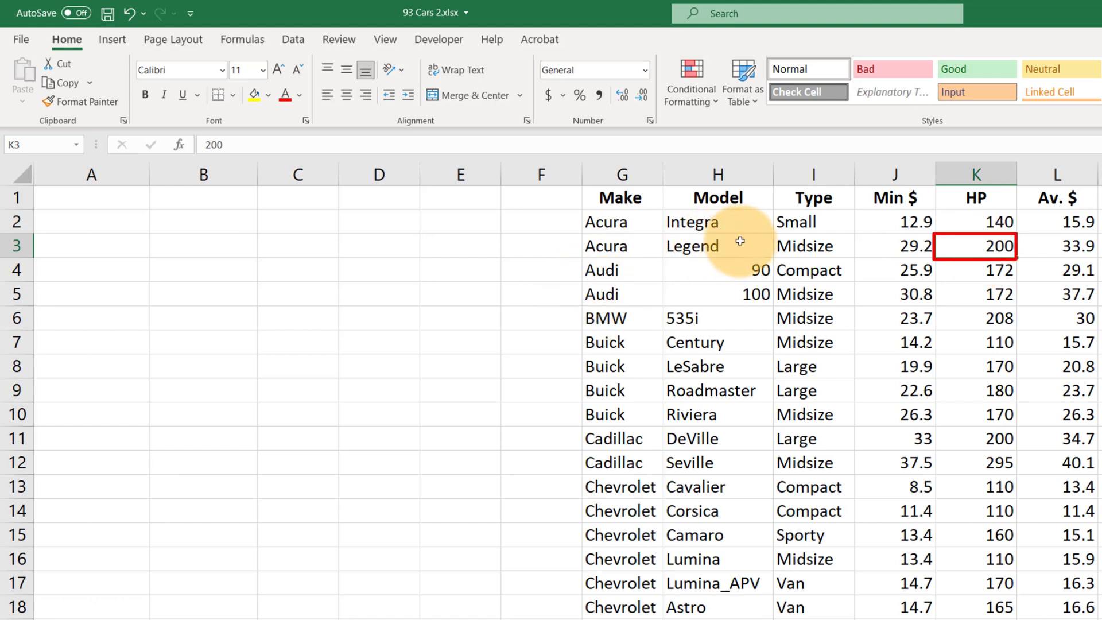
mouse_move(97, 230)
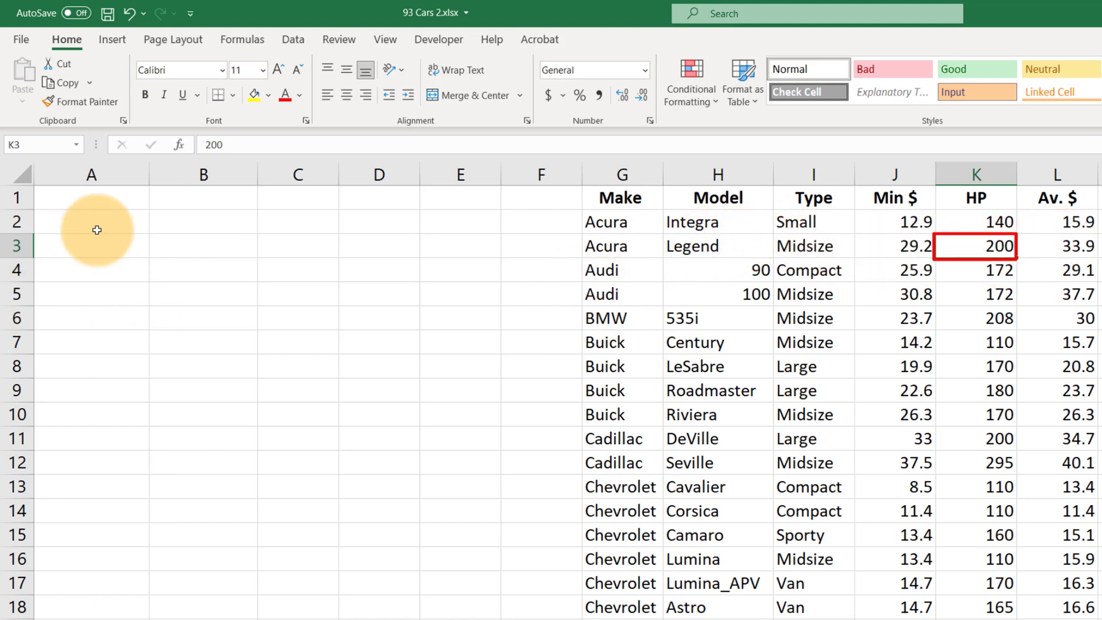
type("=")
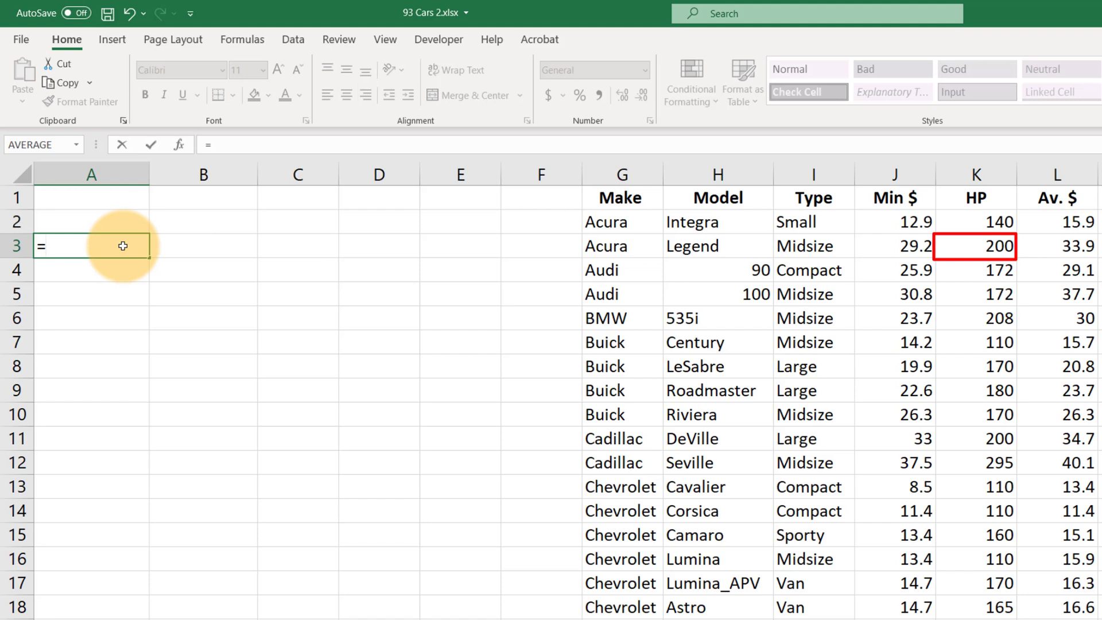
mouse_move(974, 247)
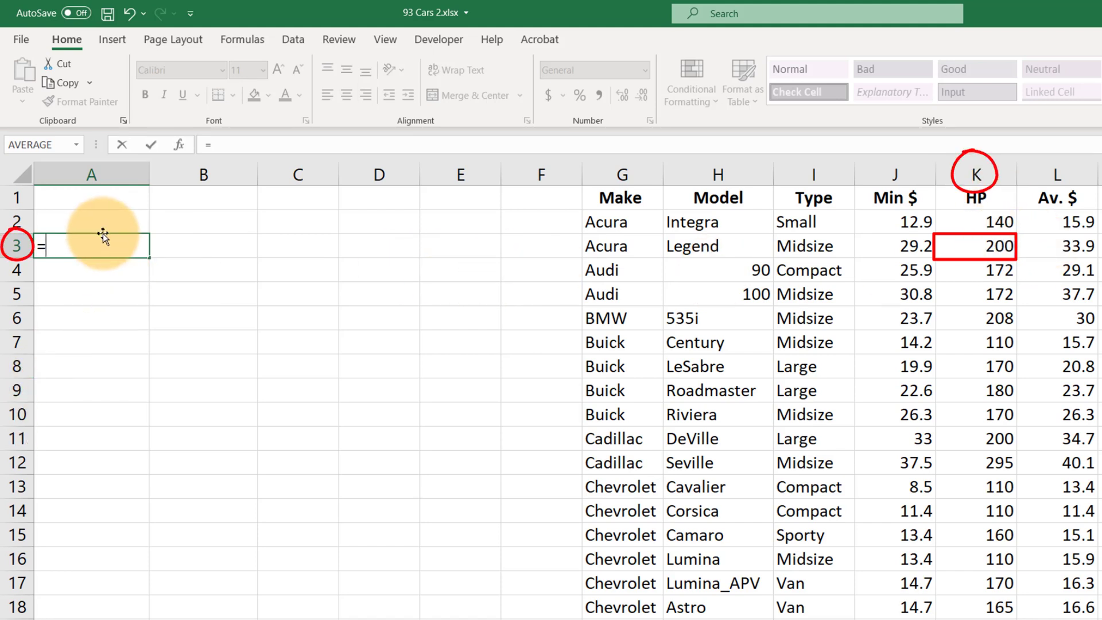
type("k3")
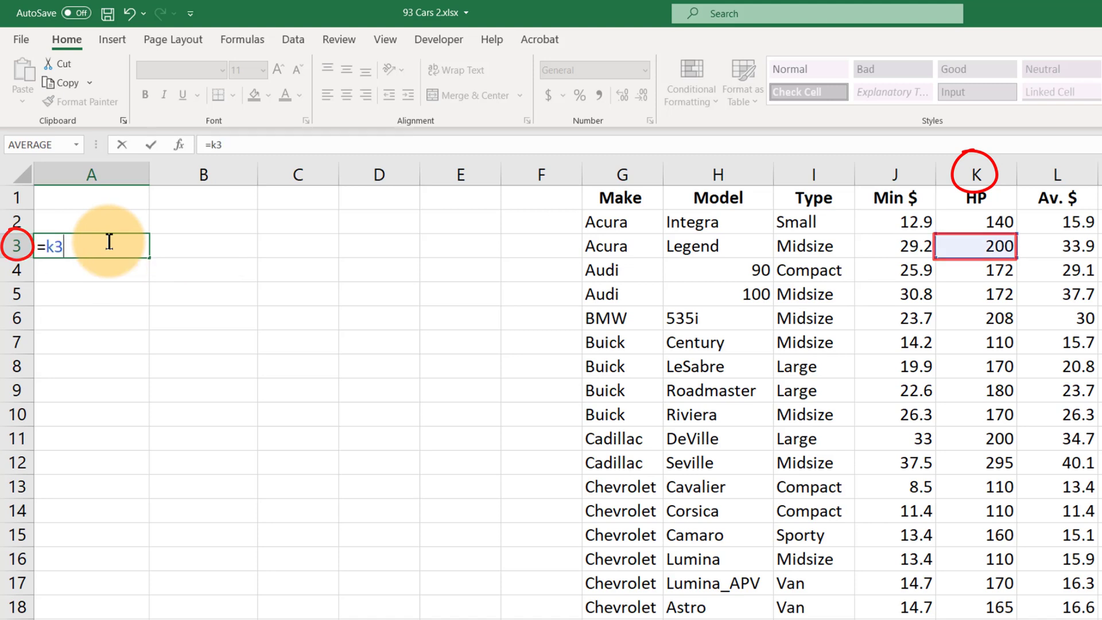
key("Return")
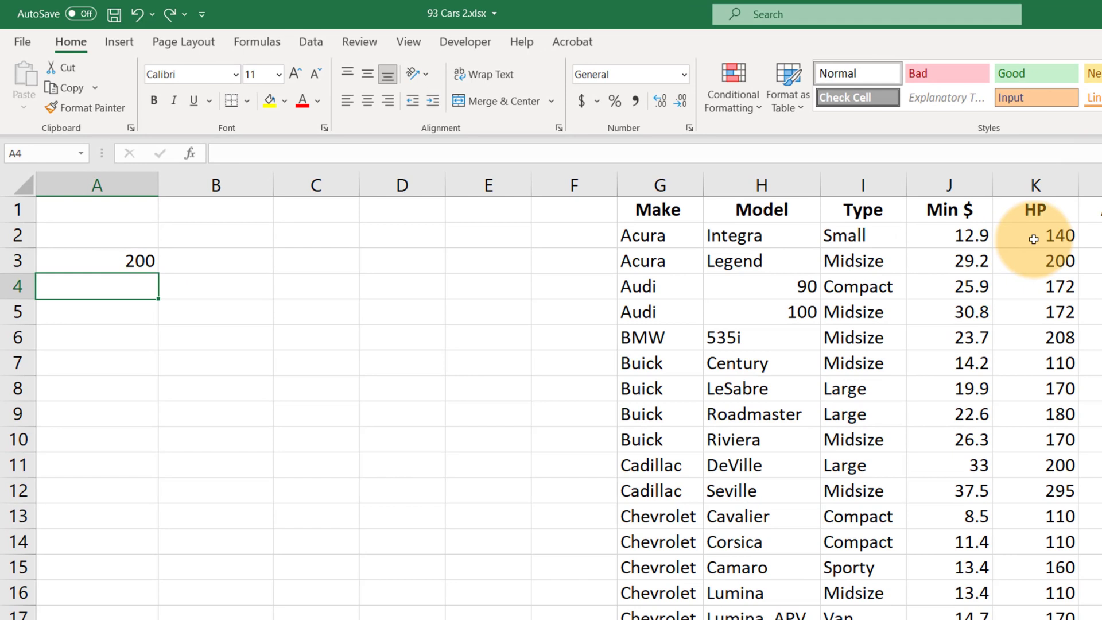
Step: Enter =MAX(K2:K94) in A4 to get the highest horsepower, 300
left_click(1047, 235)
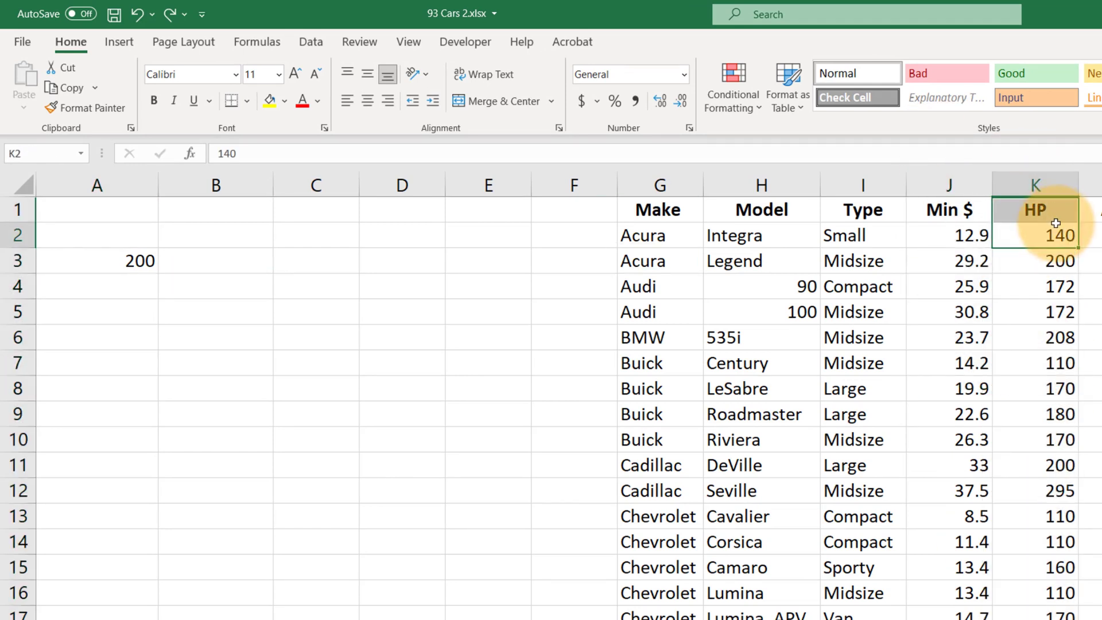
mouse_move(1038, 251)
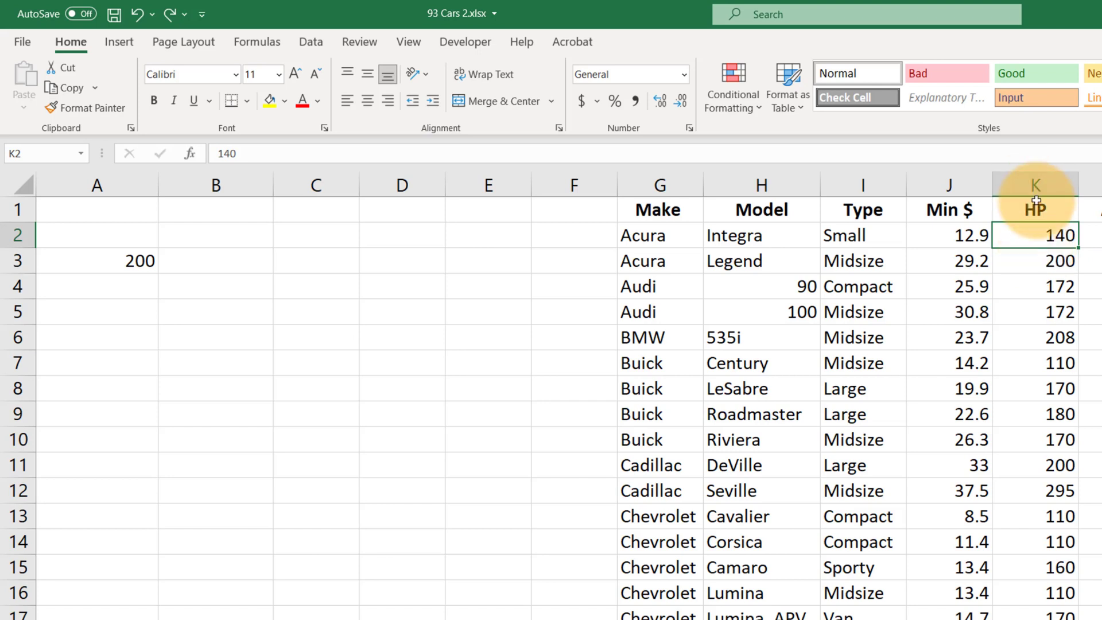
mouse_move(95, 108)
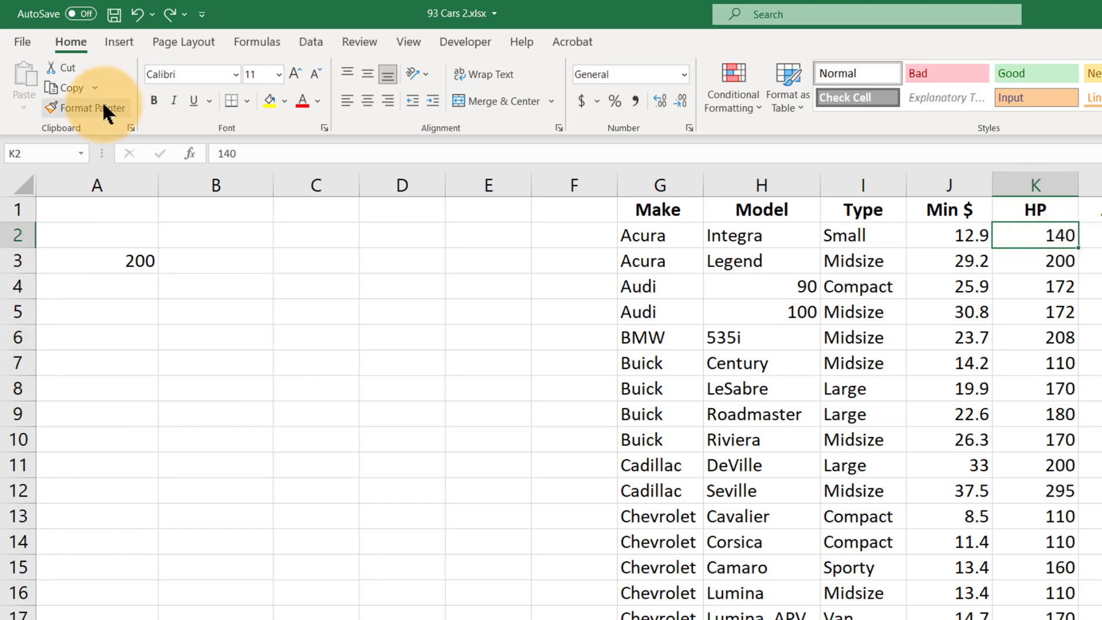
type("=")
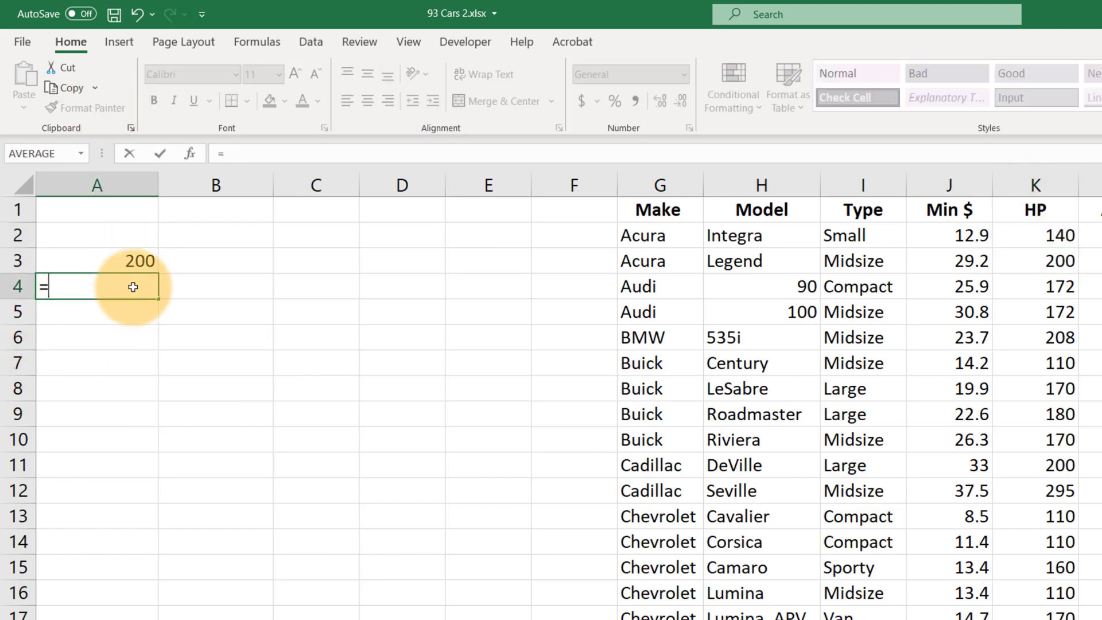
type("max(")
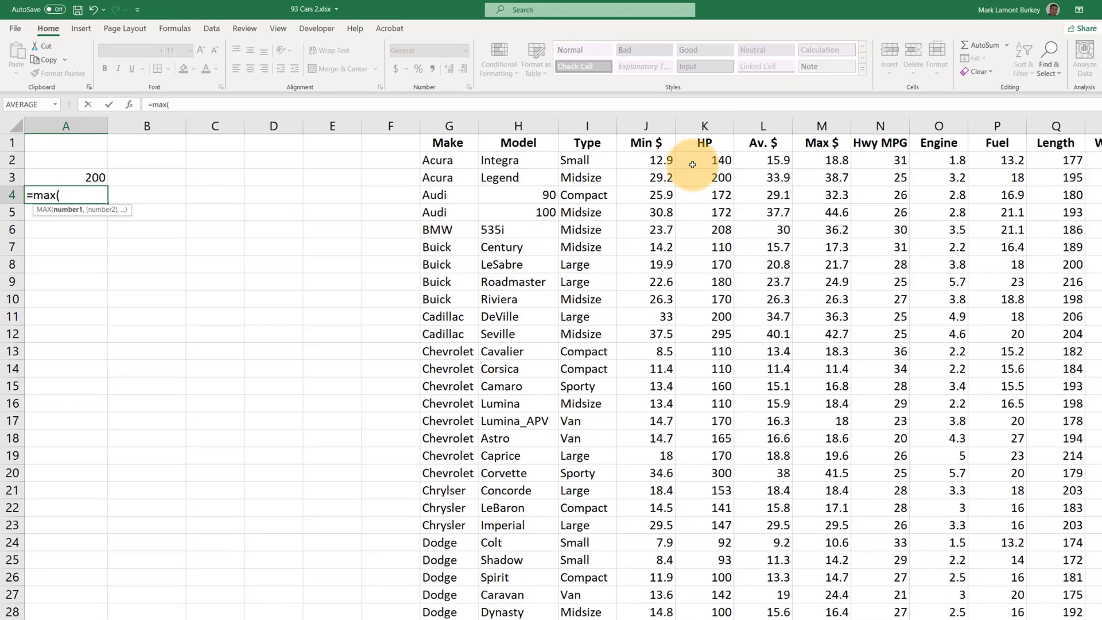
left_click(703, 159)
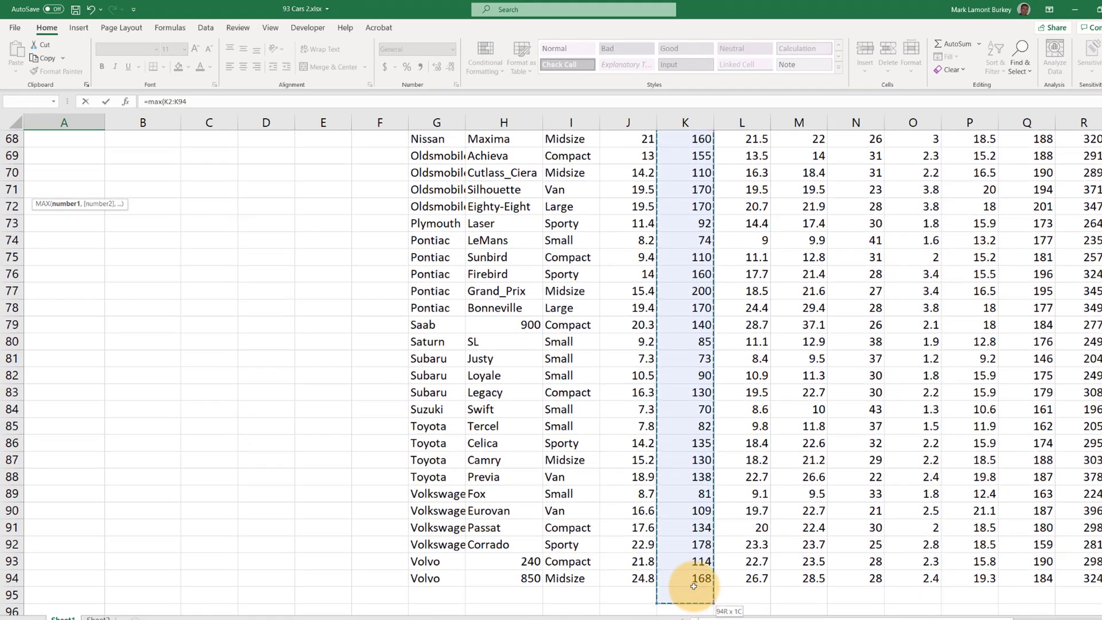
scroll("up", 3)
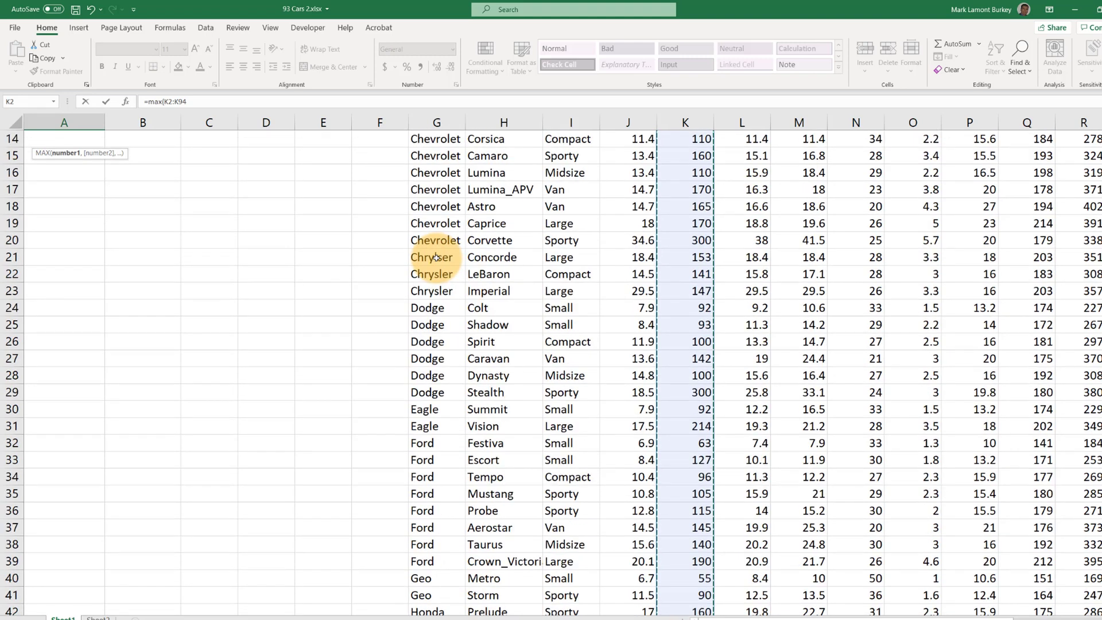
scroll("up", 3)
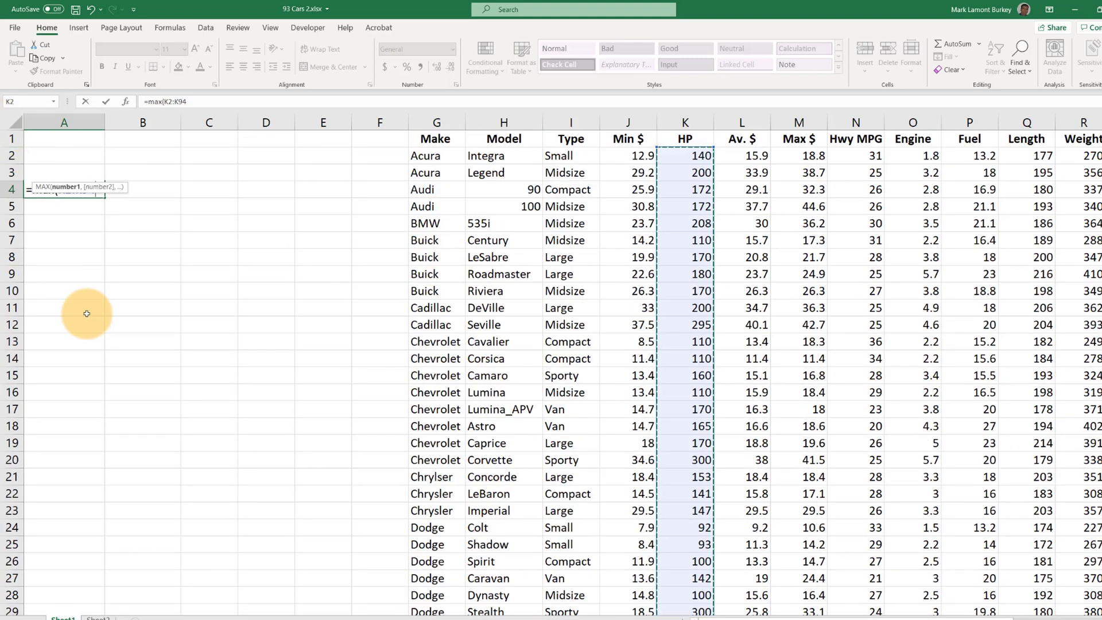
key("Return")
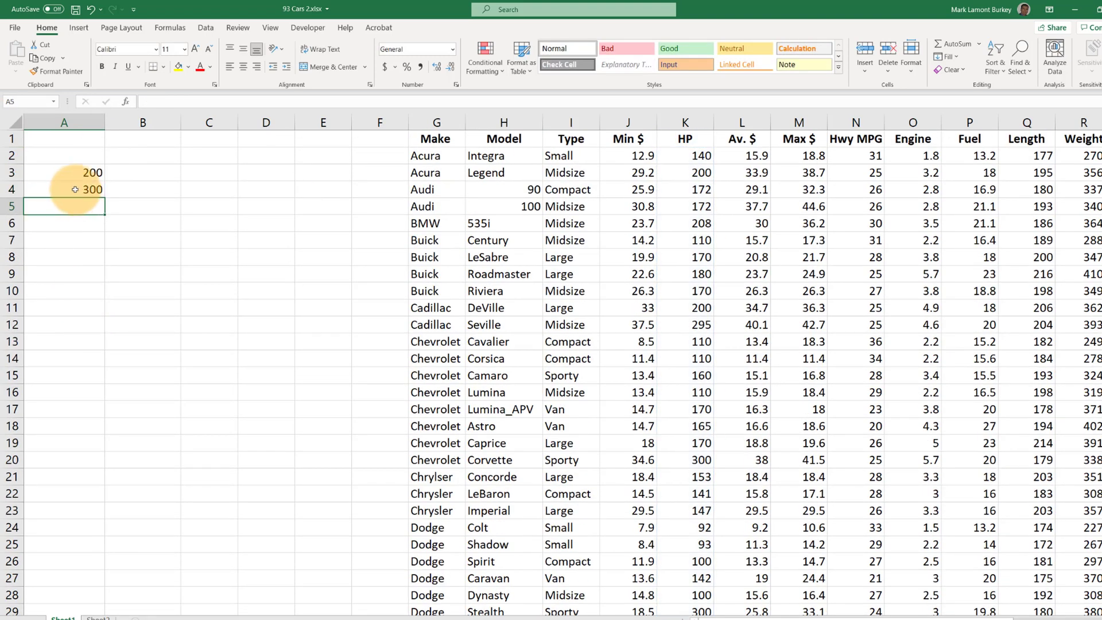
left_click(63, 189)
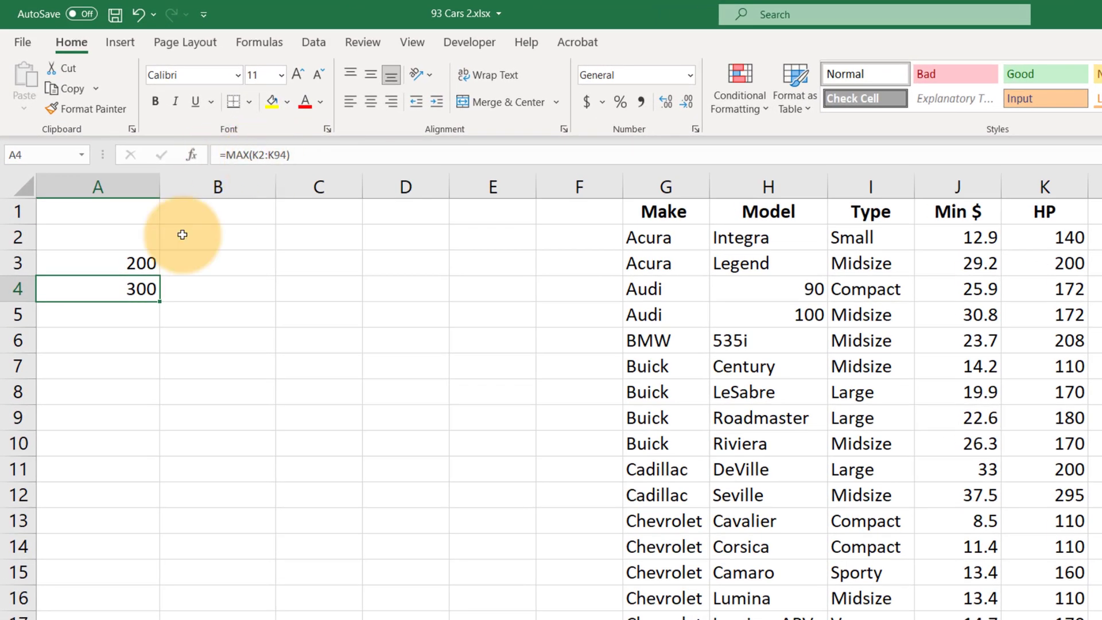
double_click(97, 288)
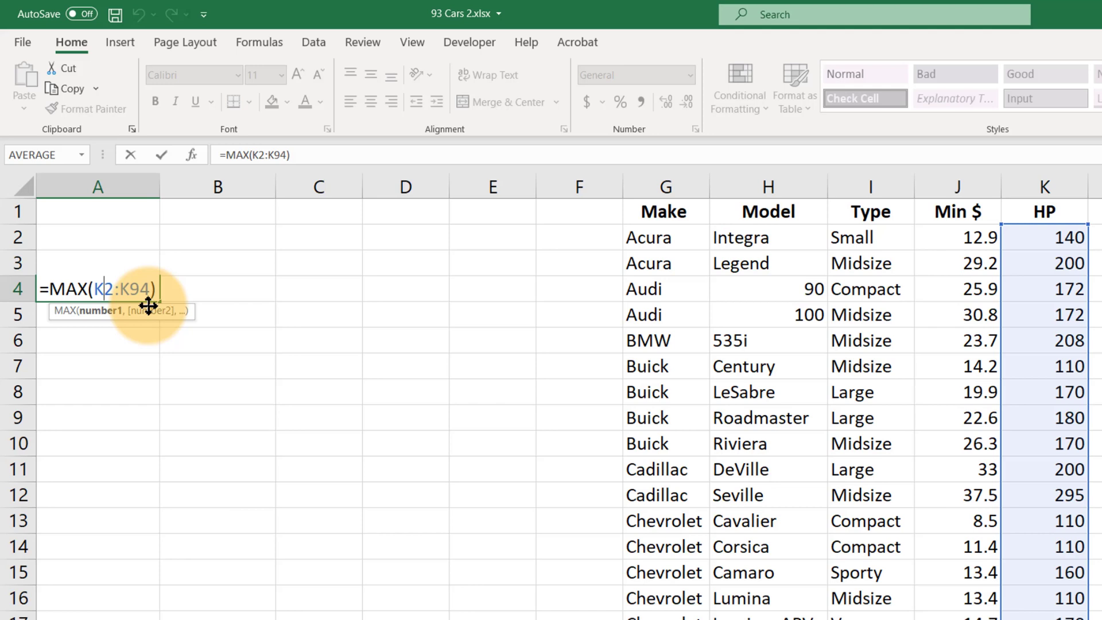
mouse_move(125, 402)
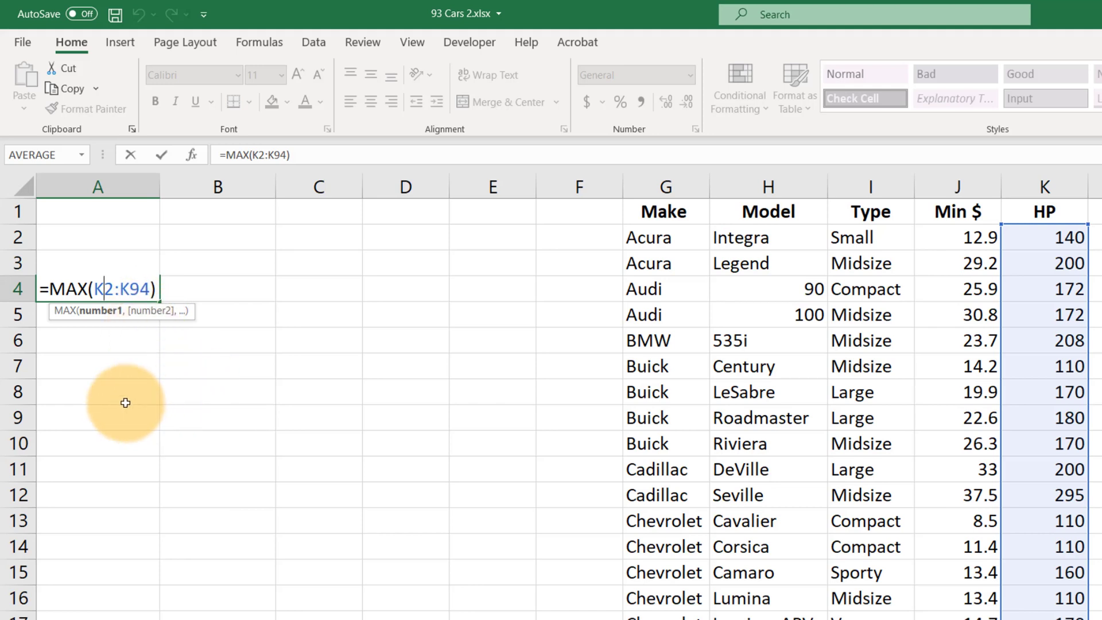
mouse_move(166, 286)
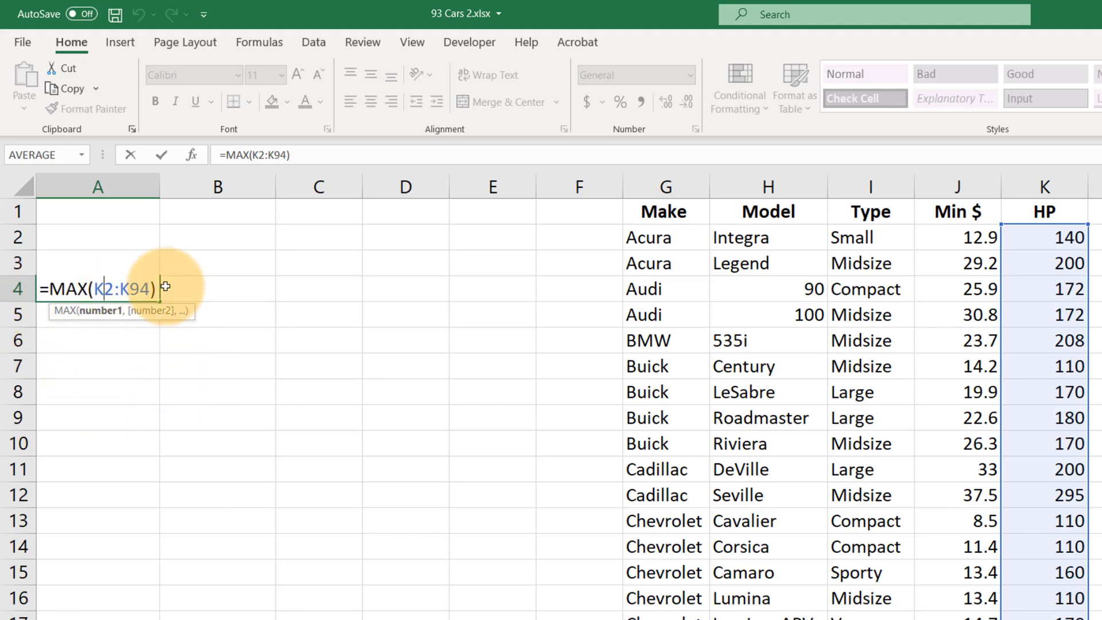
mouse_move(218, 292)
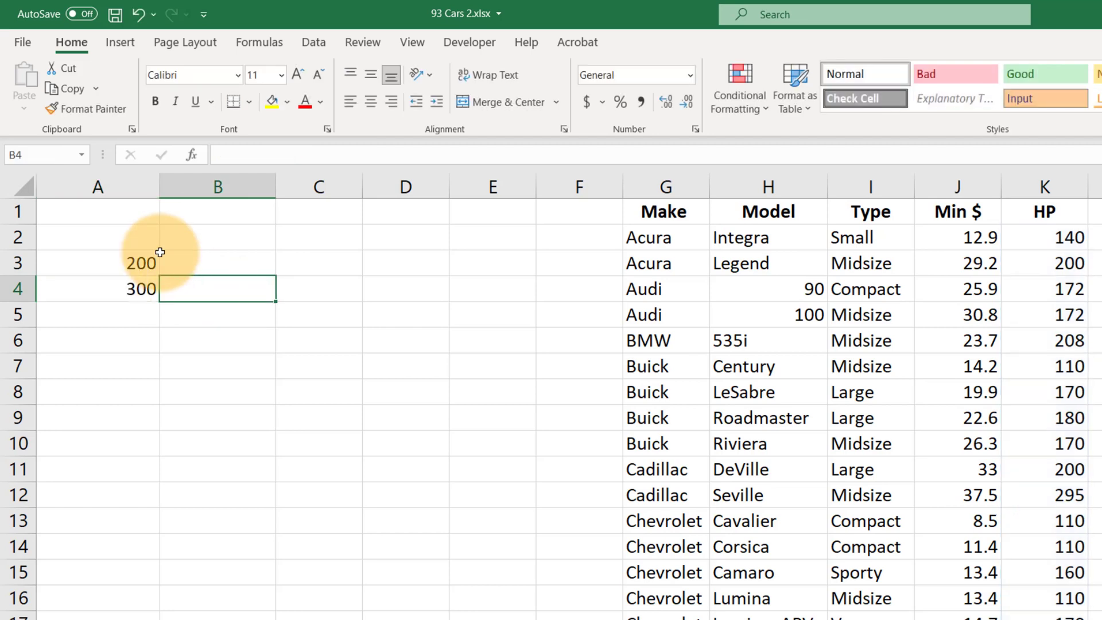
Step: Enter =min(k2:k94) in B4 to get the lowest horsepower, 55
type("=")
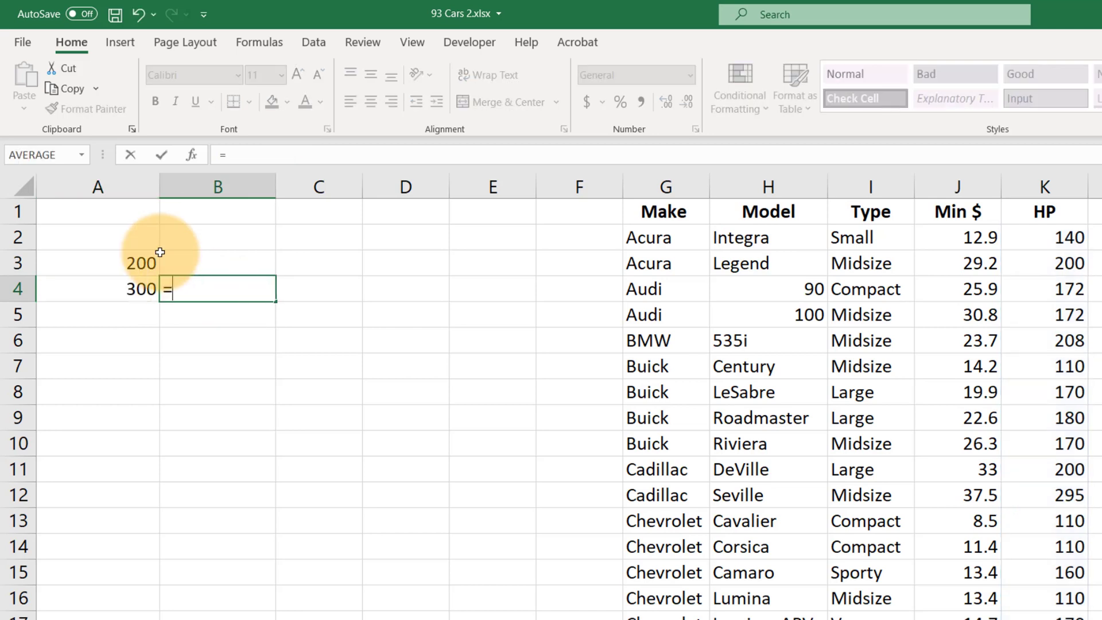
type("min(k2:k9")
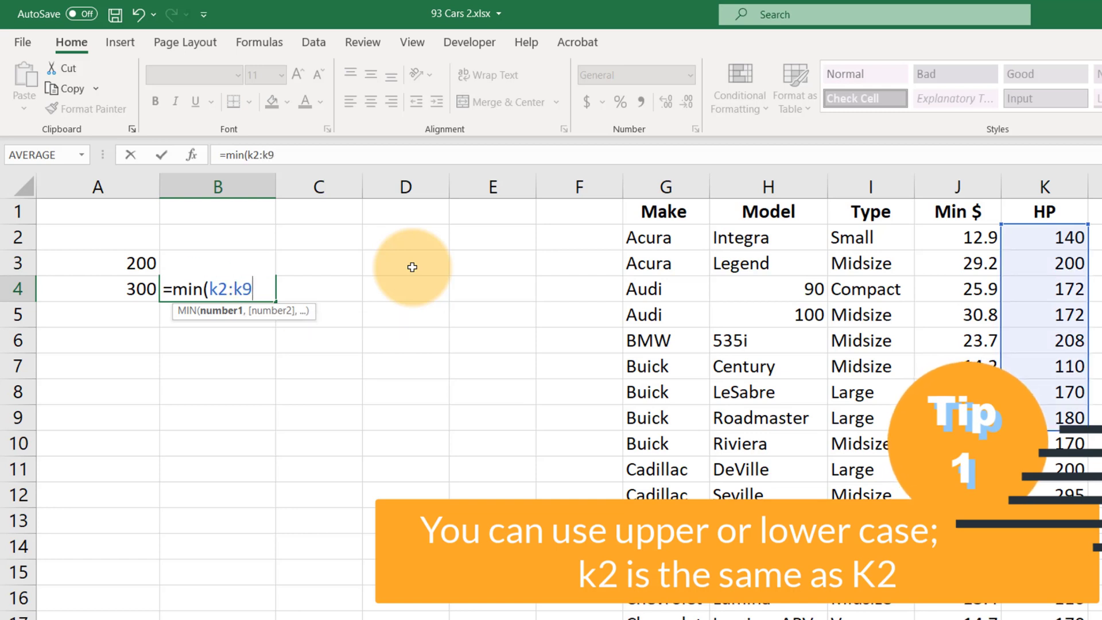
type("4")
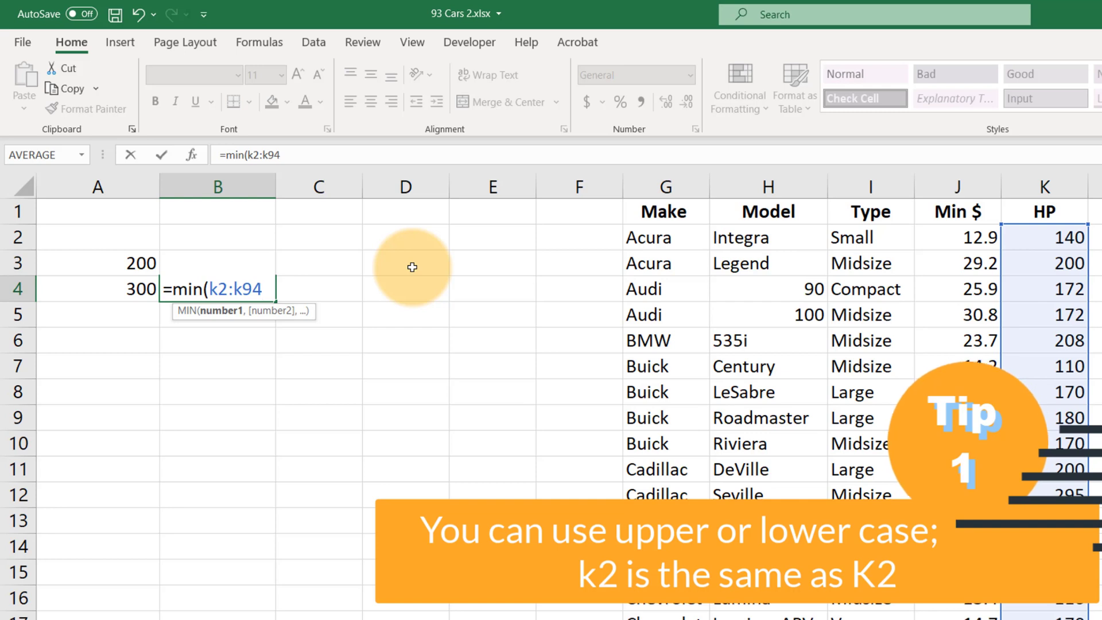
key("Return")
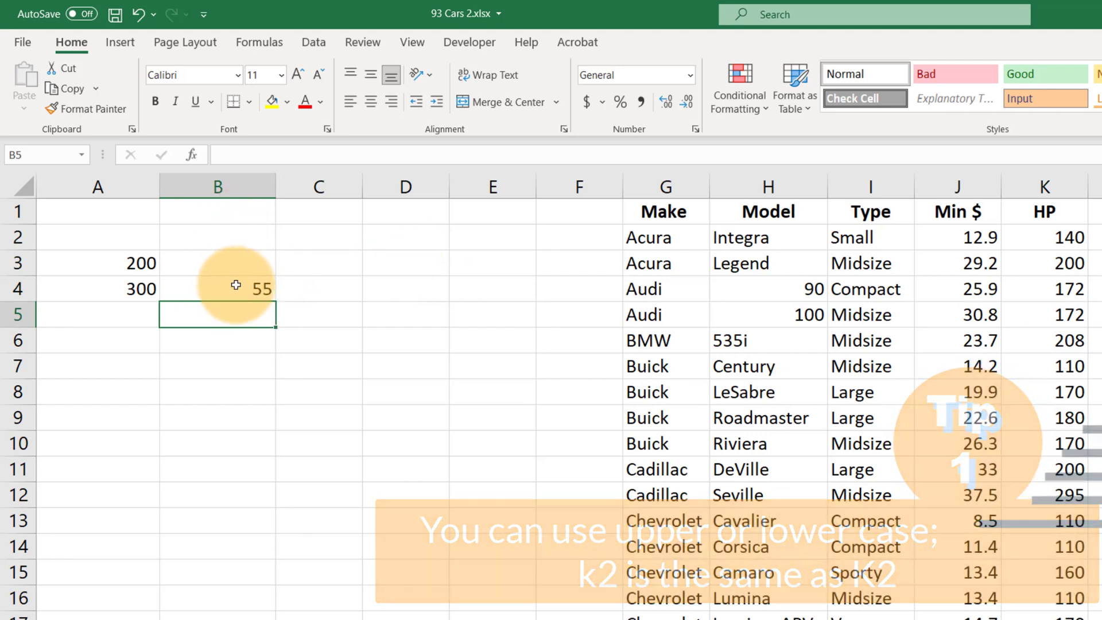
type("=MIN(K2:K94)")
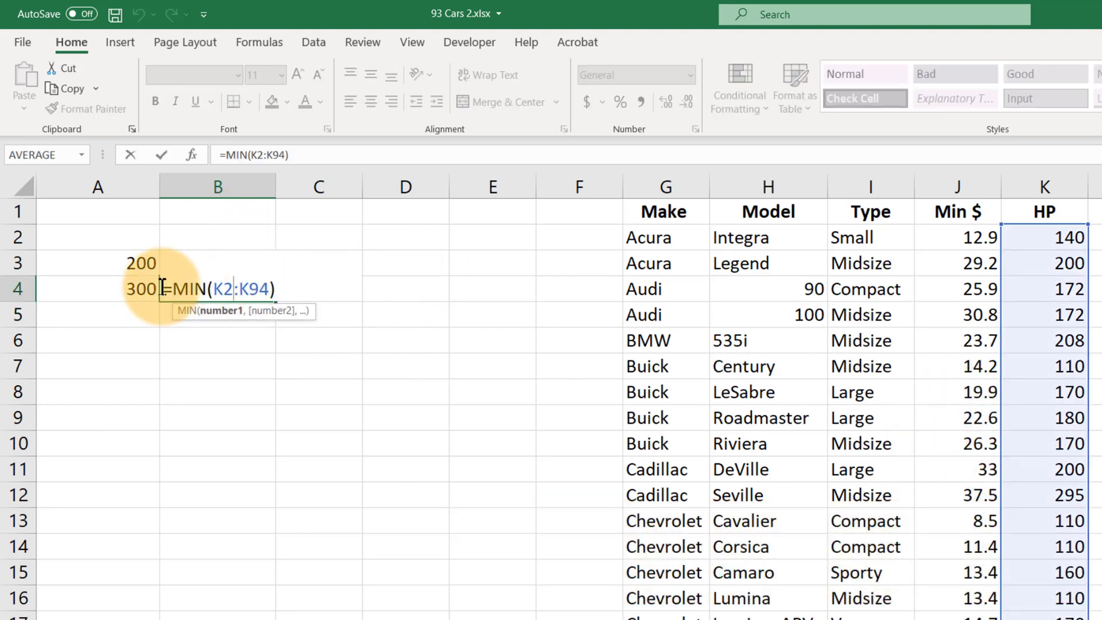
mouse_move(133, 372)
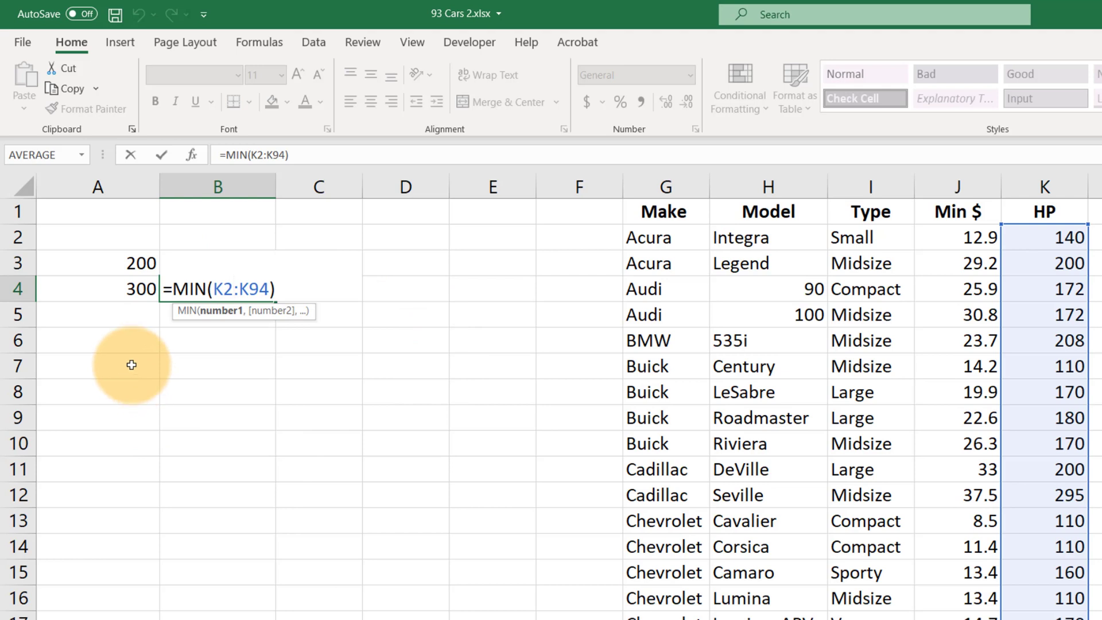
mouse_move(127, 343)
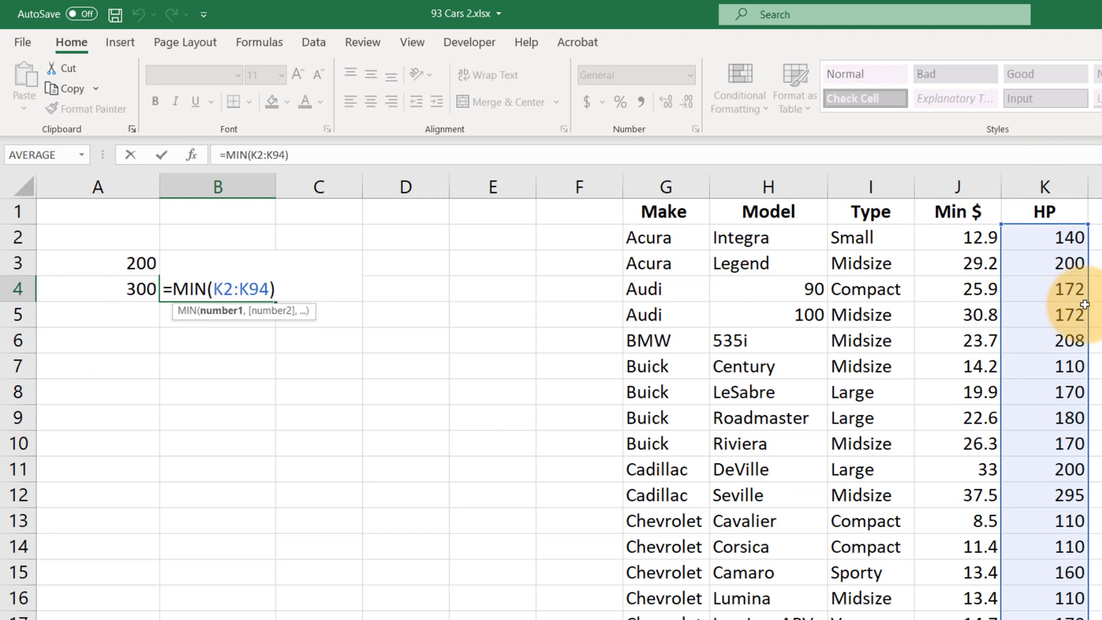
mouse_move(42, 382)
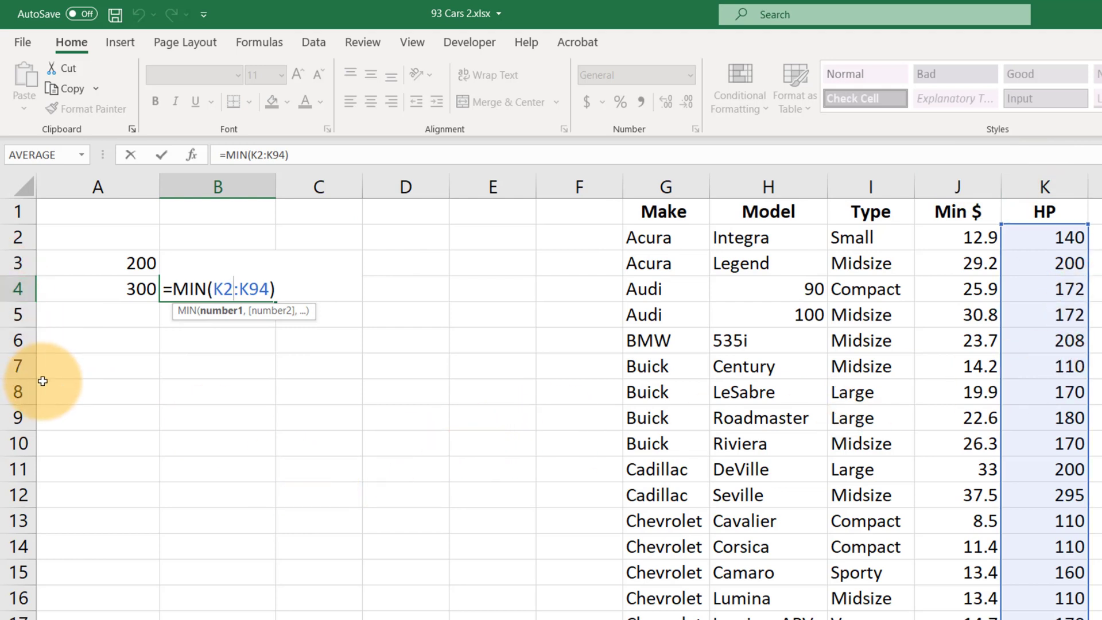
mouse_move(66, 304)
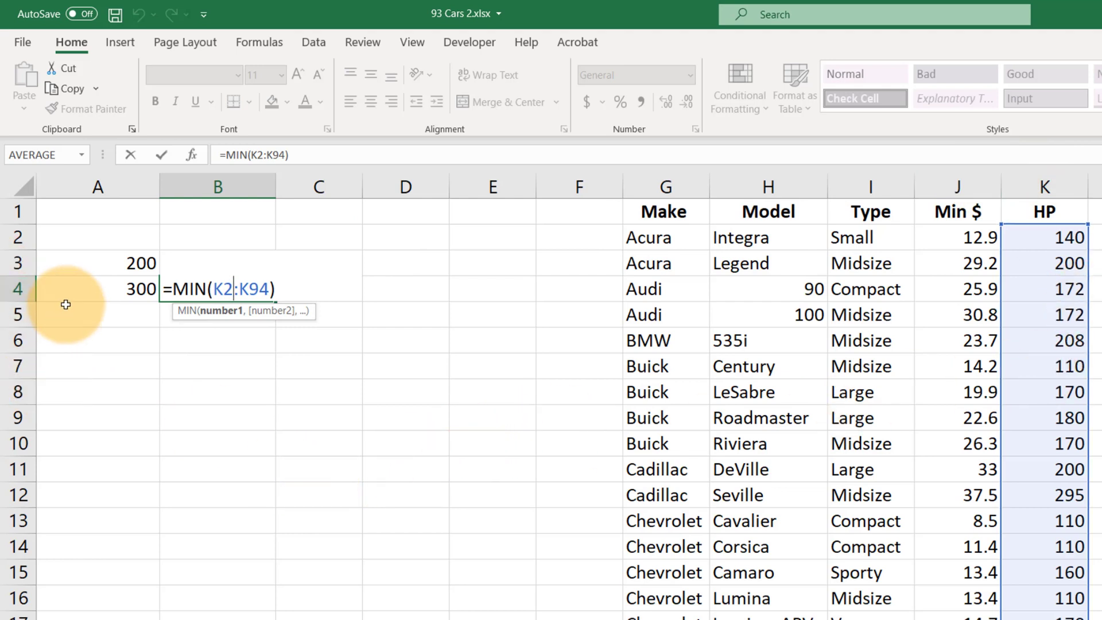
mouse_move(134, 323)
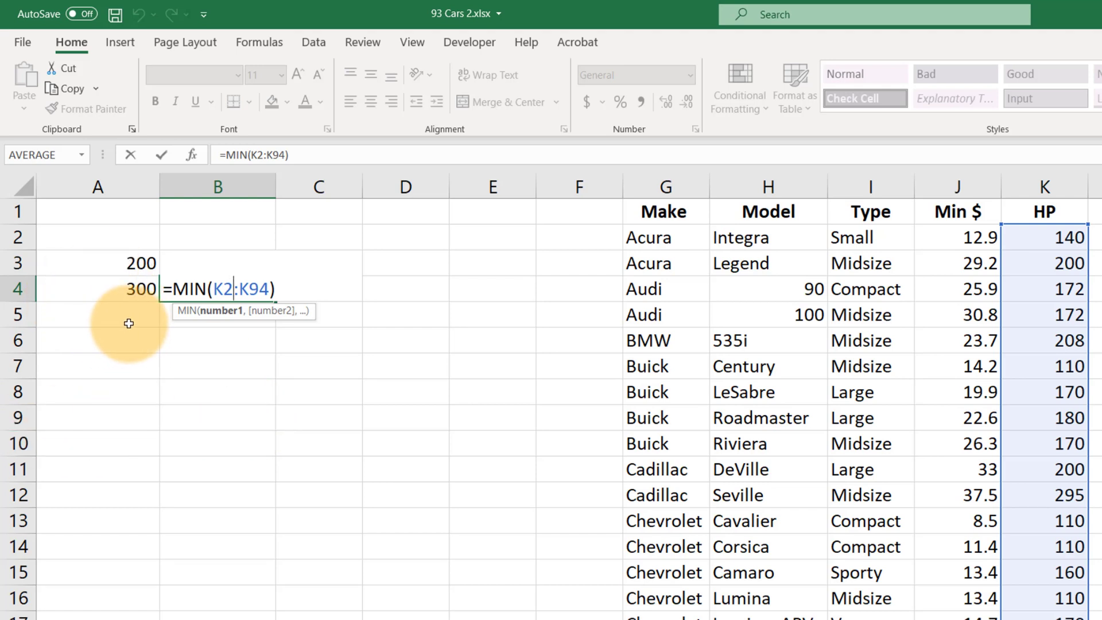
mouse_move(735, 276)
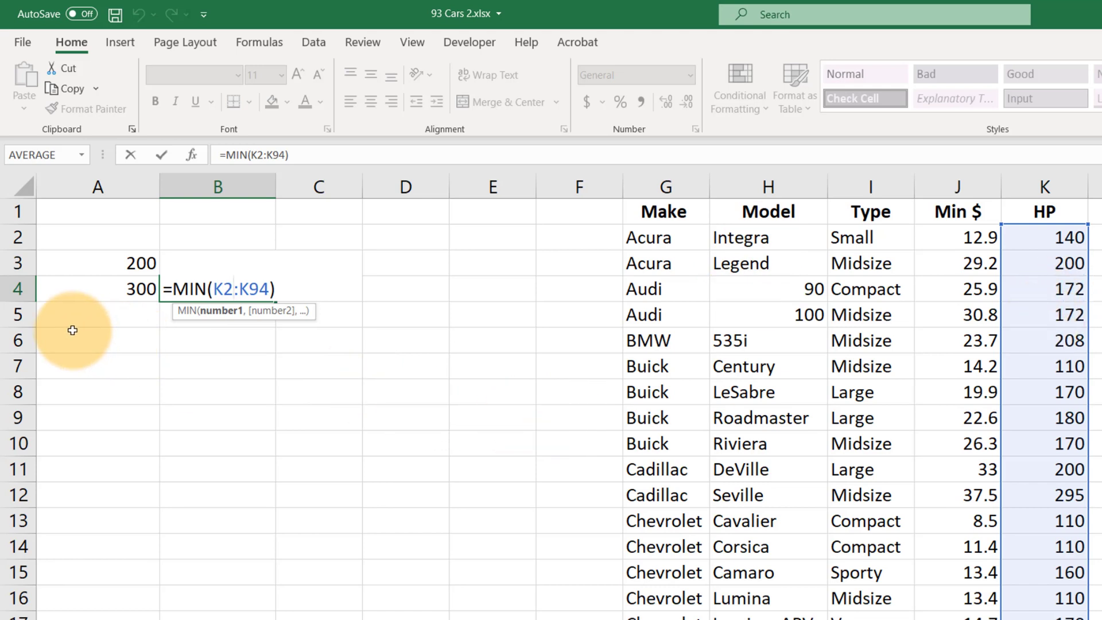
key("Return")
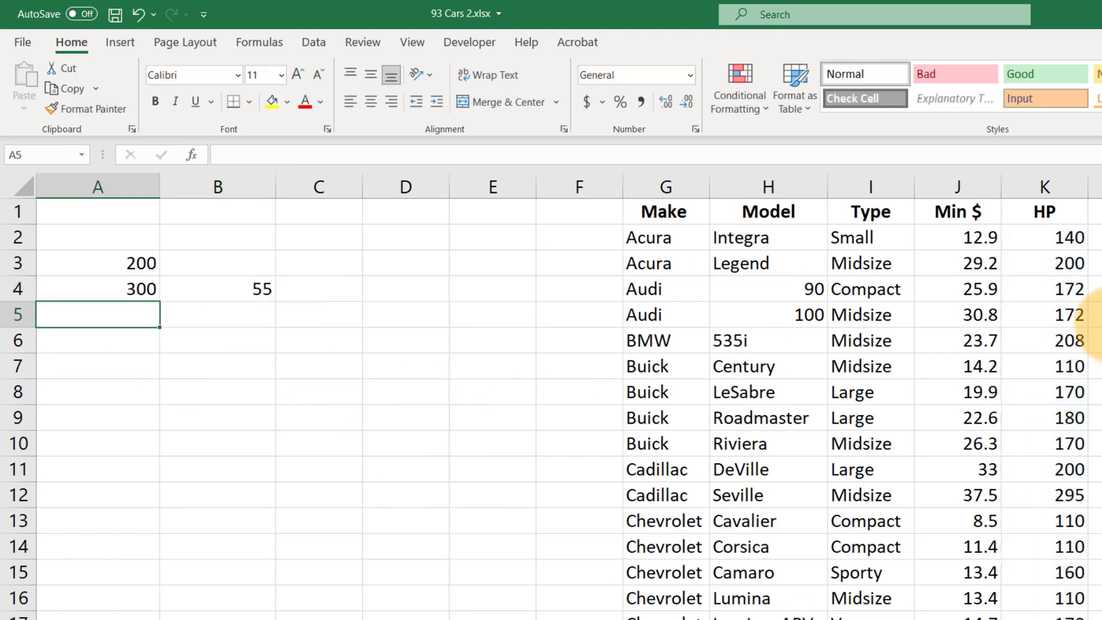
Step: Start selecting the horsepower values from K2 to name them HP
left_click(1044, 237)
type("HP")
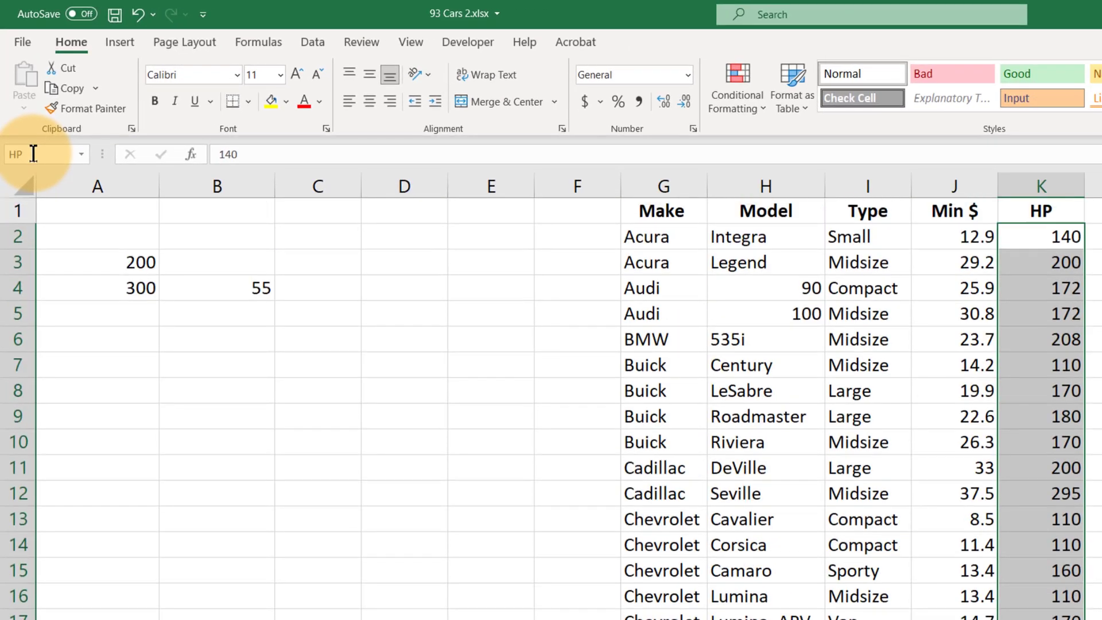
mouse_move(129, 300)
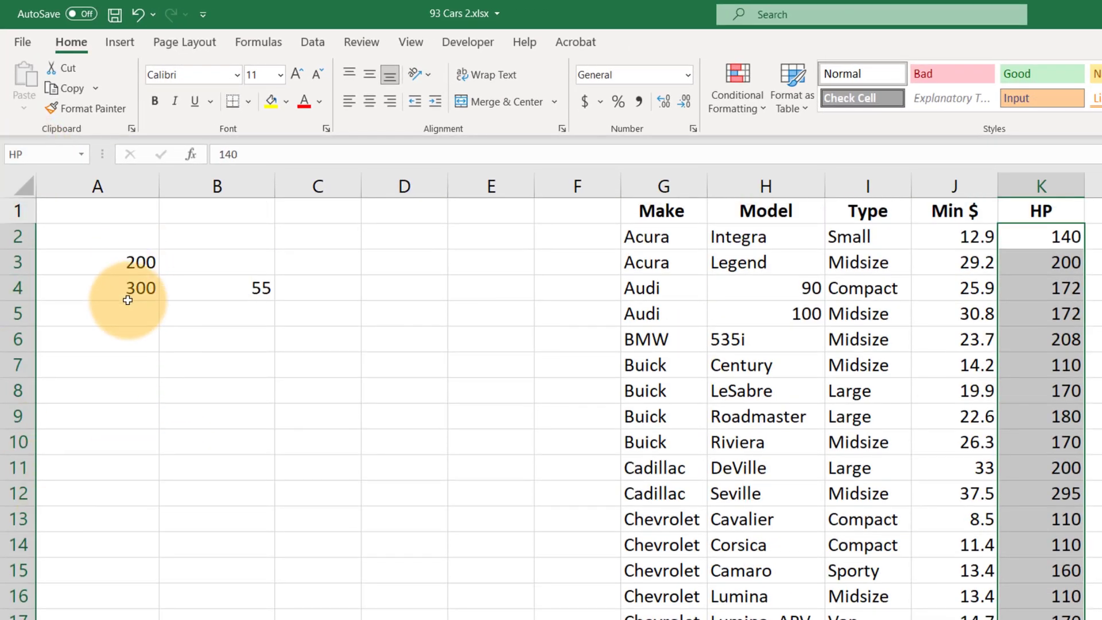
Step: Enter =average(HP) in A5, giving an average horsepower of 143.827957
left_click(97, 313)
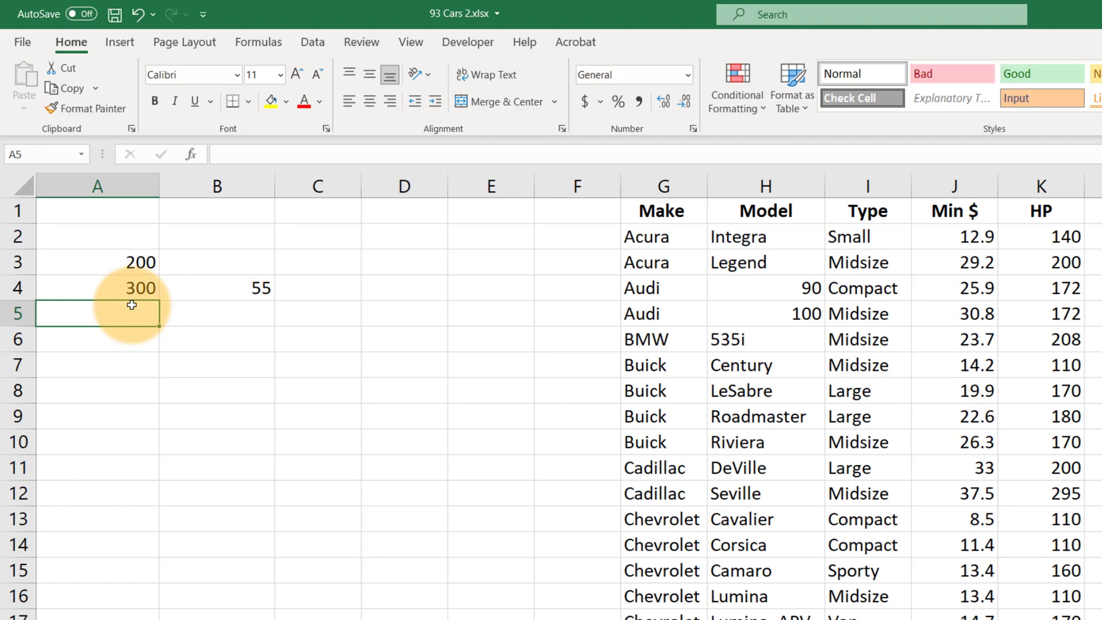
mouse_move(132, 313)
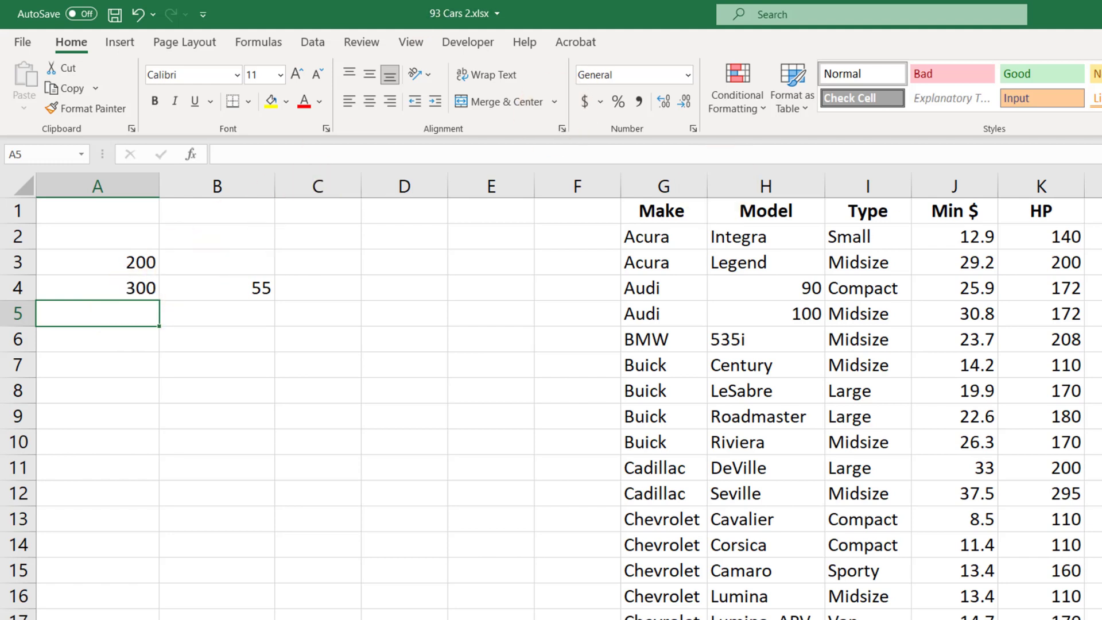
type("=")
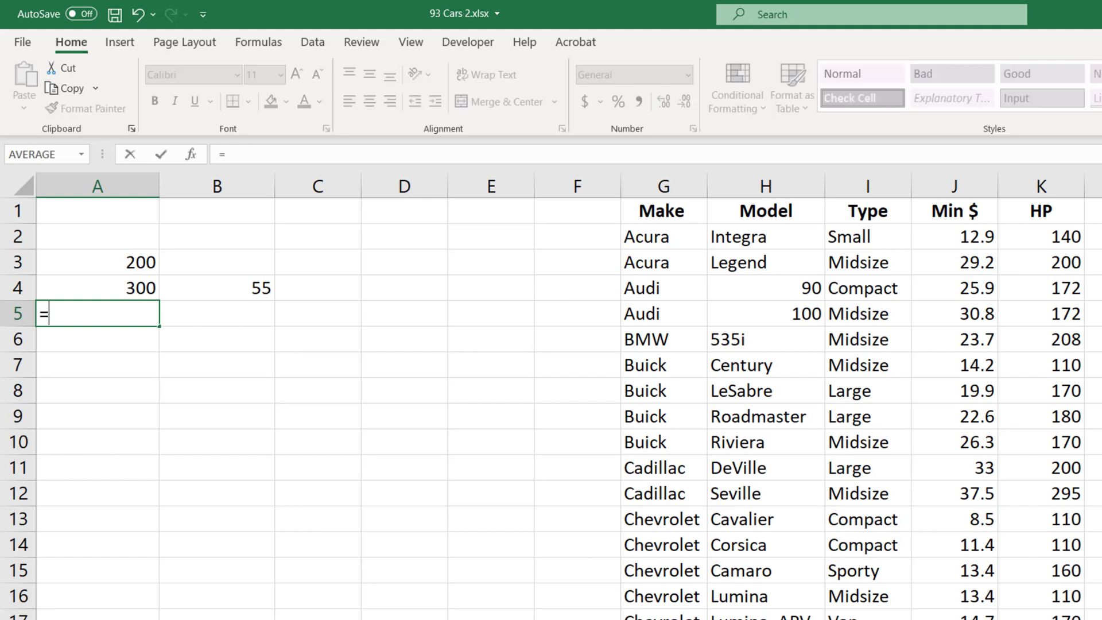
type("averag")
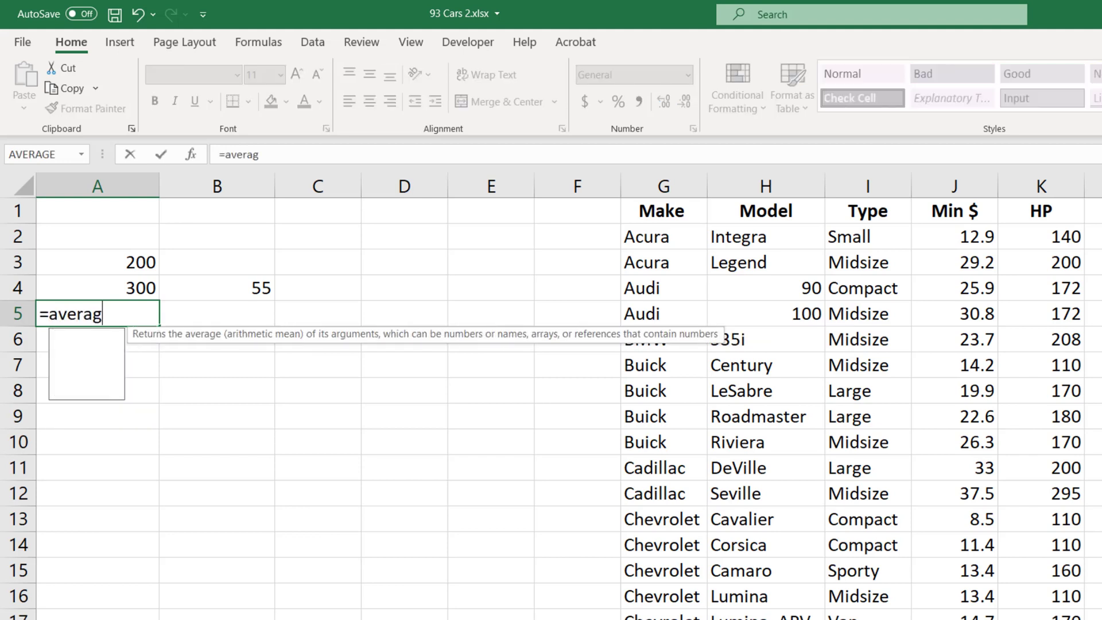
type("e(HP")
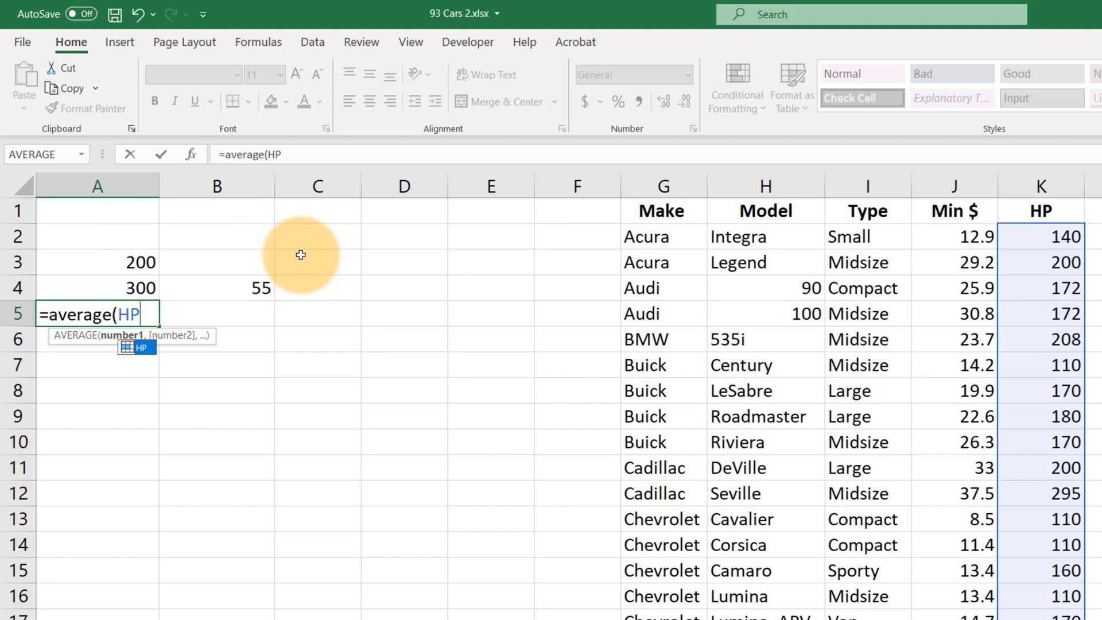
key("Return")
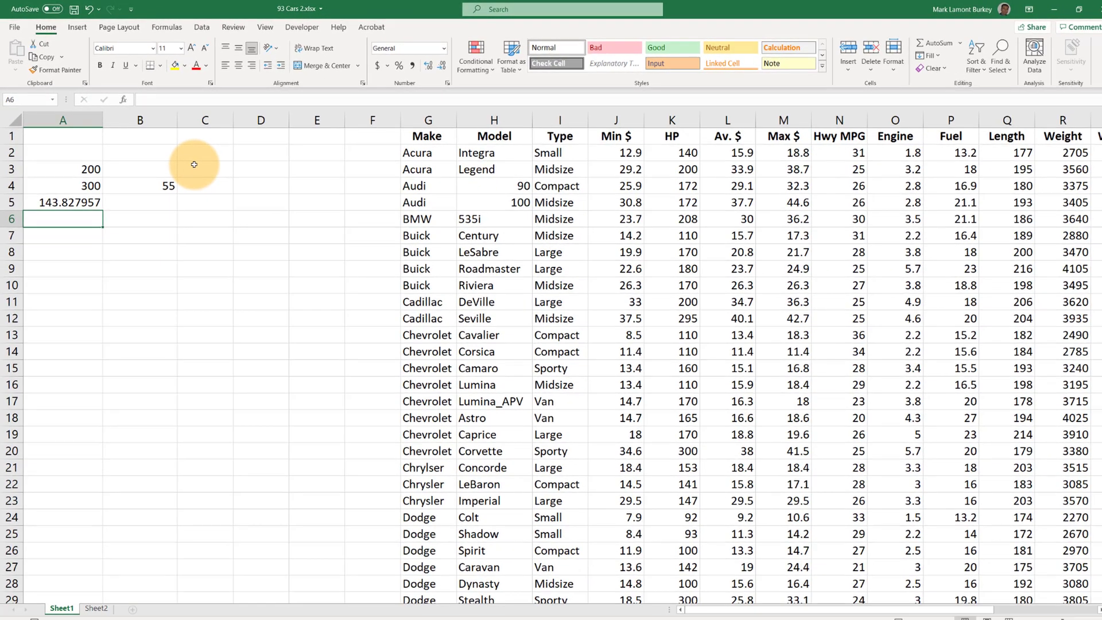
mouse_move(610, 156)
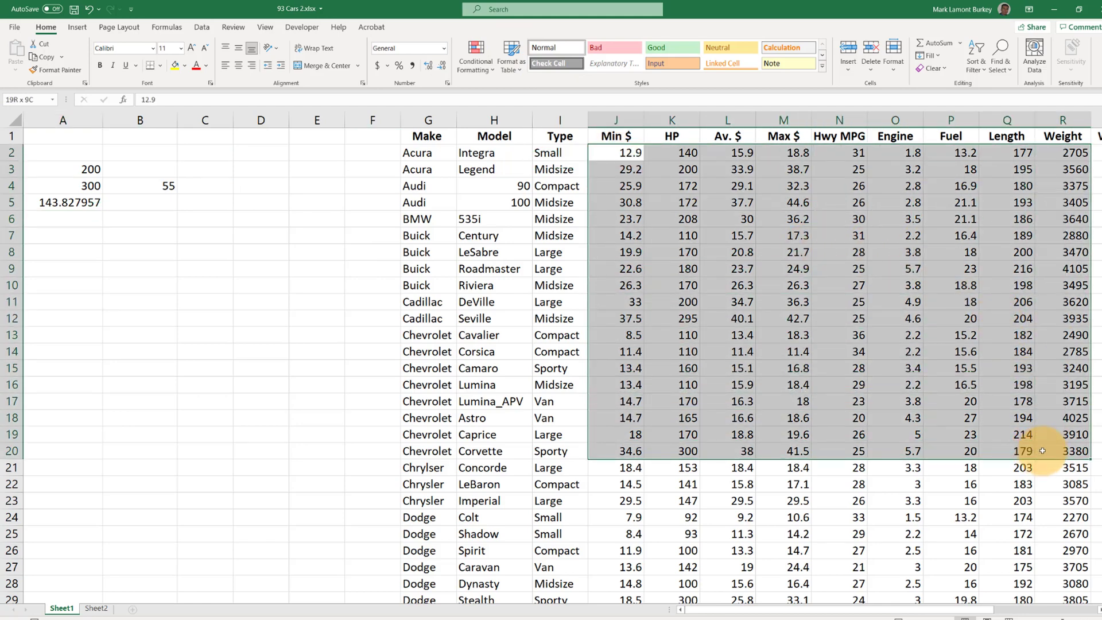
Step: Name block J2:R20 'rando' and enter =MAX(rando) in B5, showing 4105
left_click(24, 100)
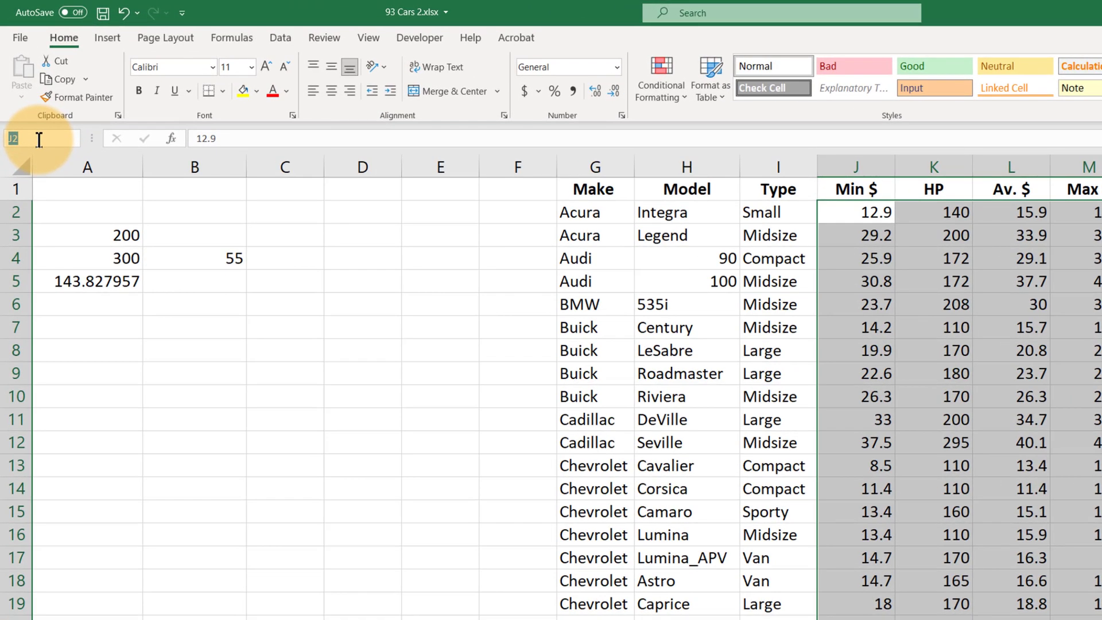
type("rando")
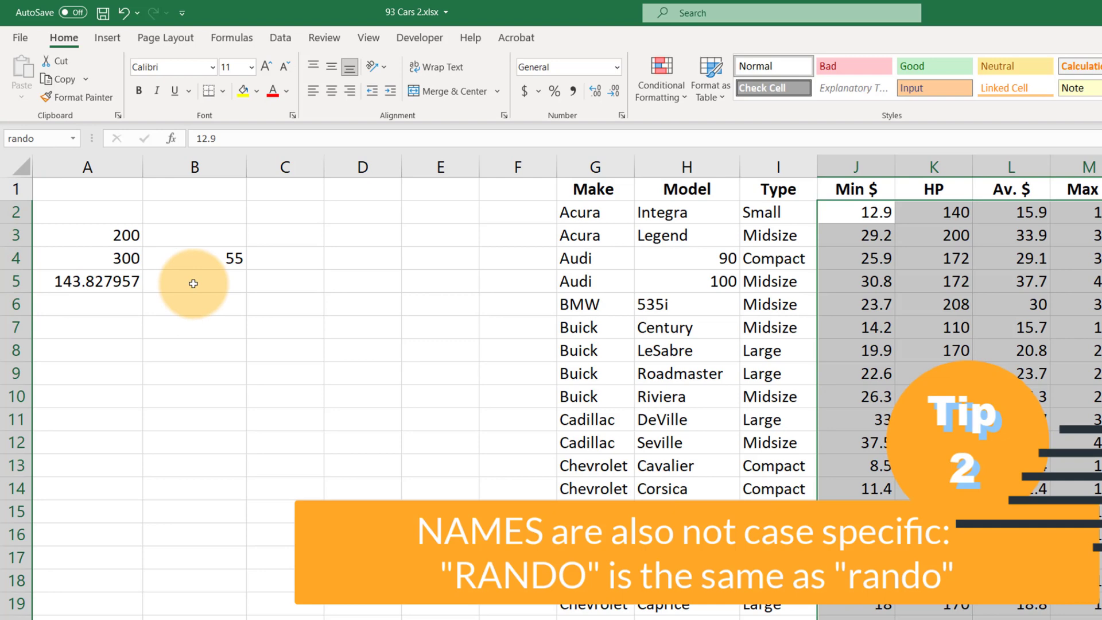
left_click(194, 281)
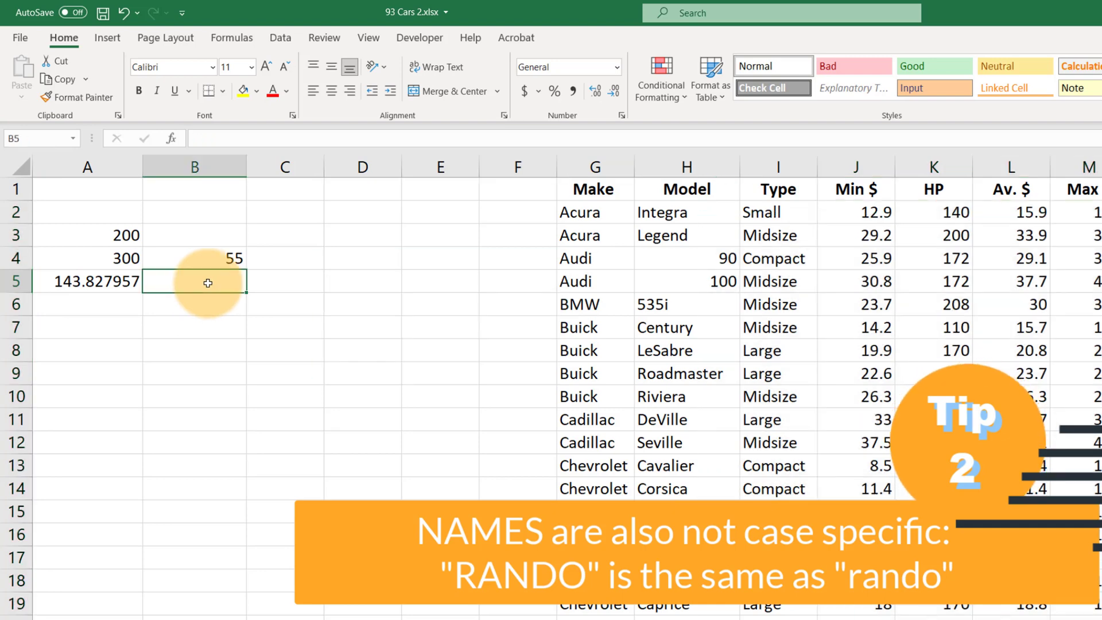
type("=max()")
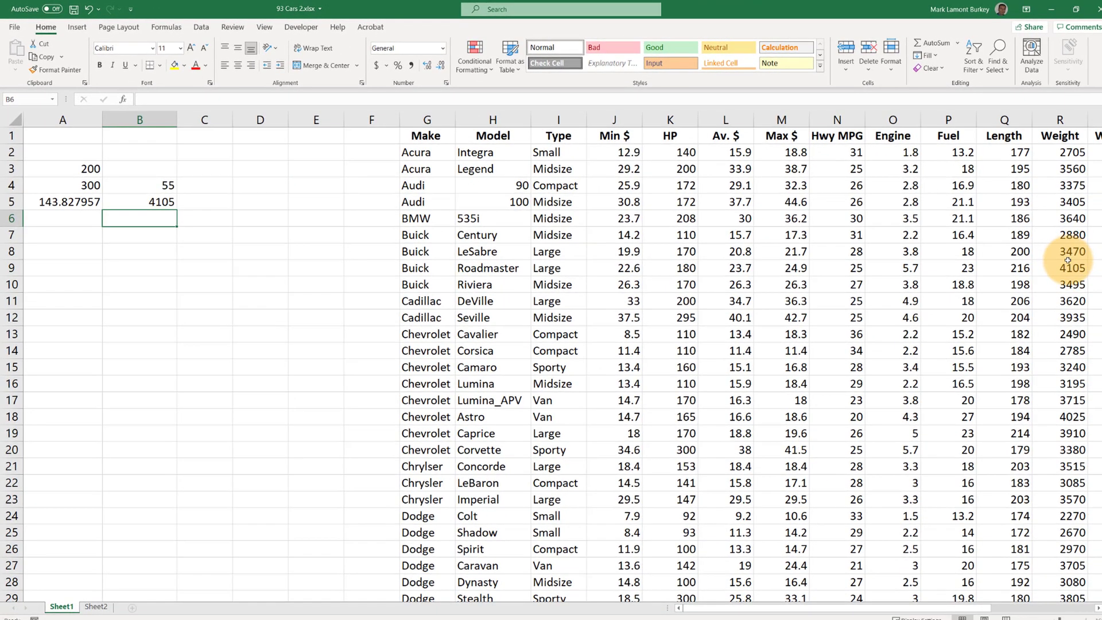
left_click(1060, 268)
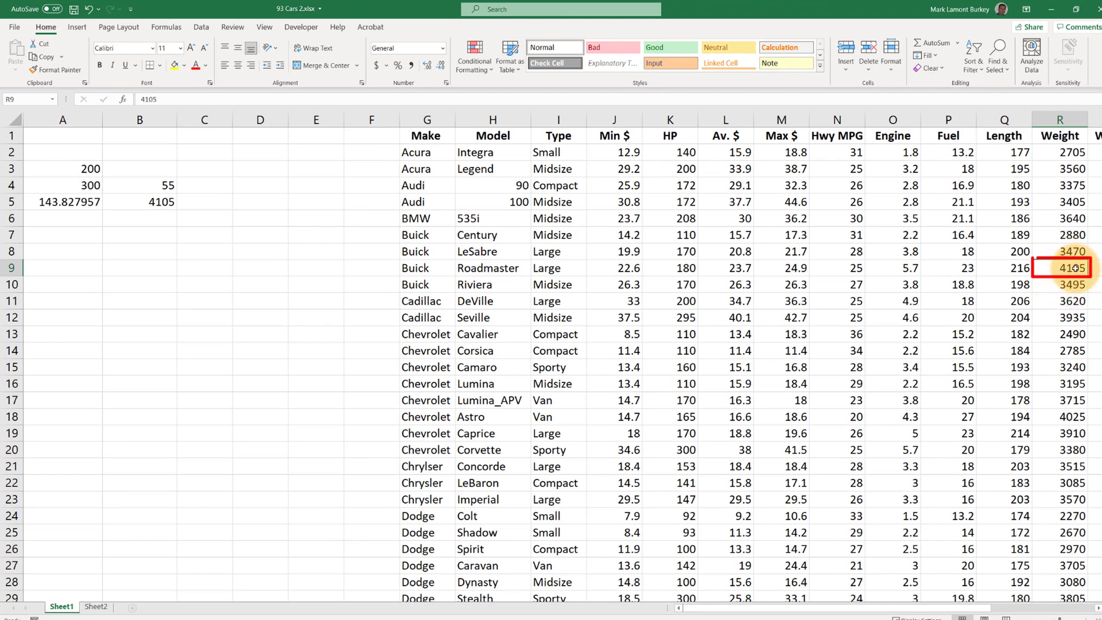
left_click(62, 218)
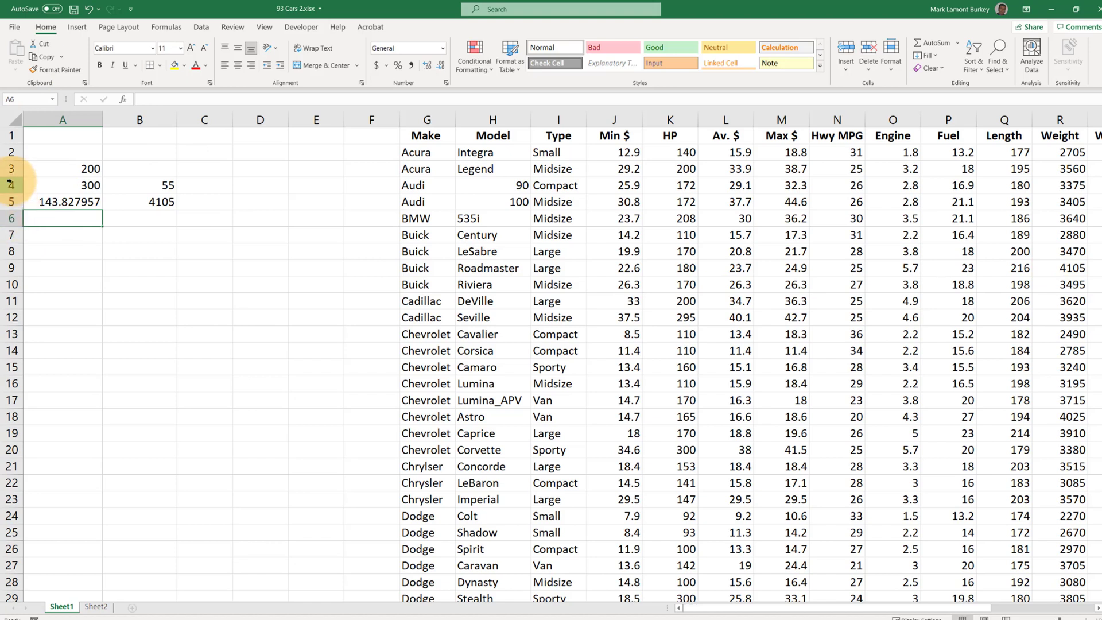
mouse_move(145, 223)
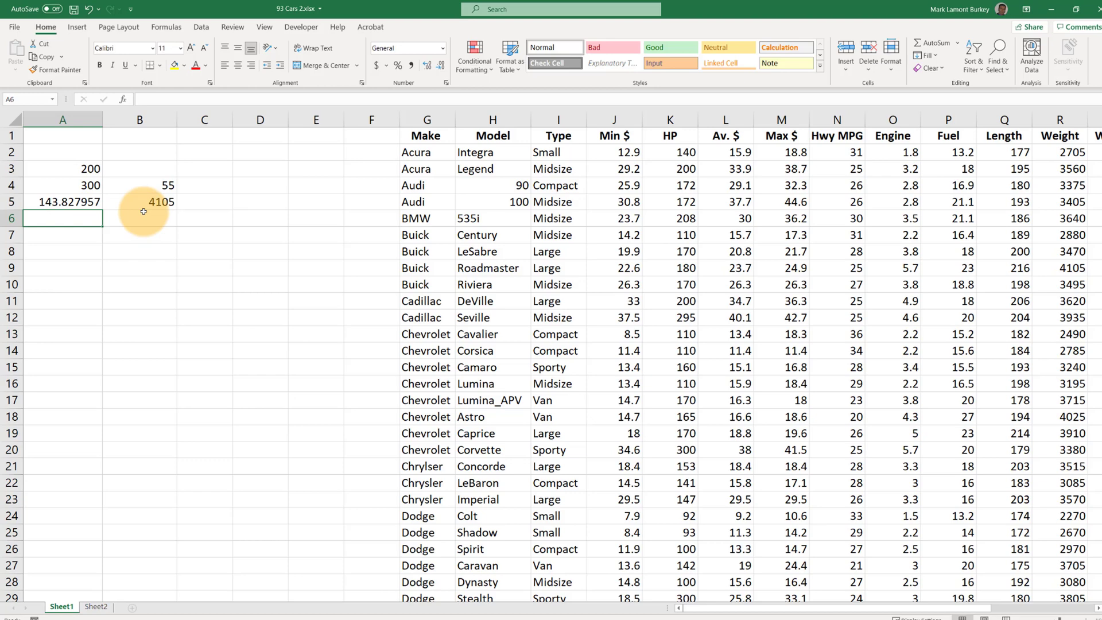
mouse_move(195, 251)
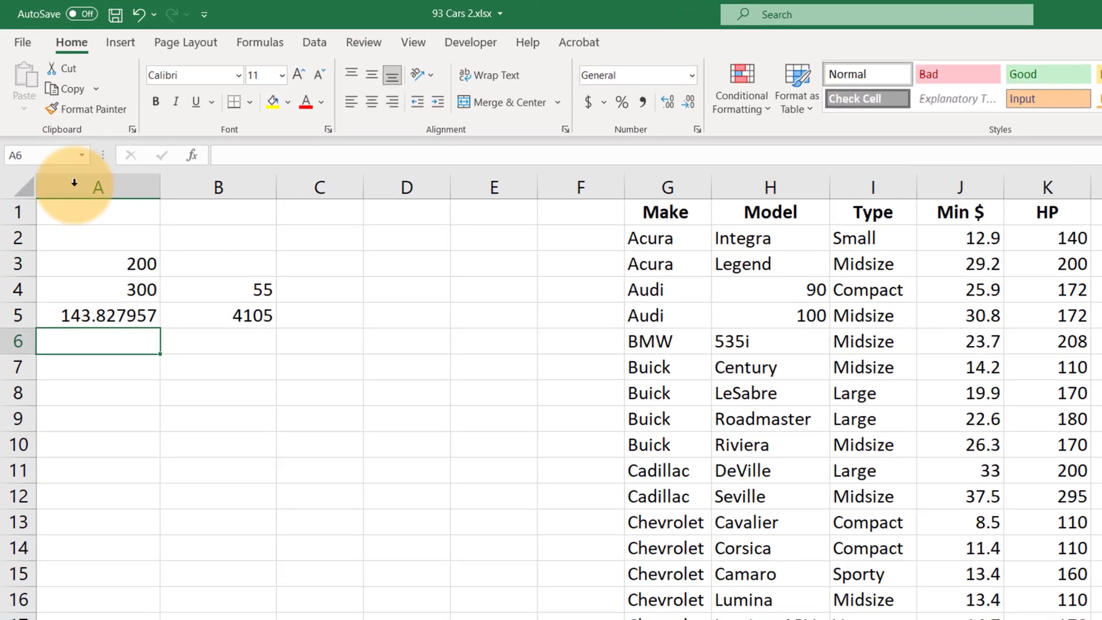
mouse_move(82, 162)
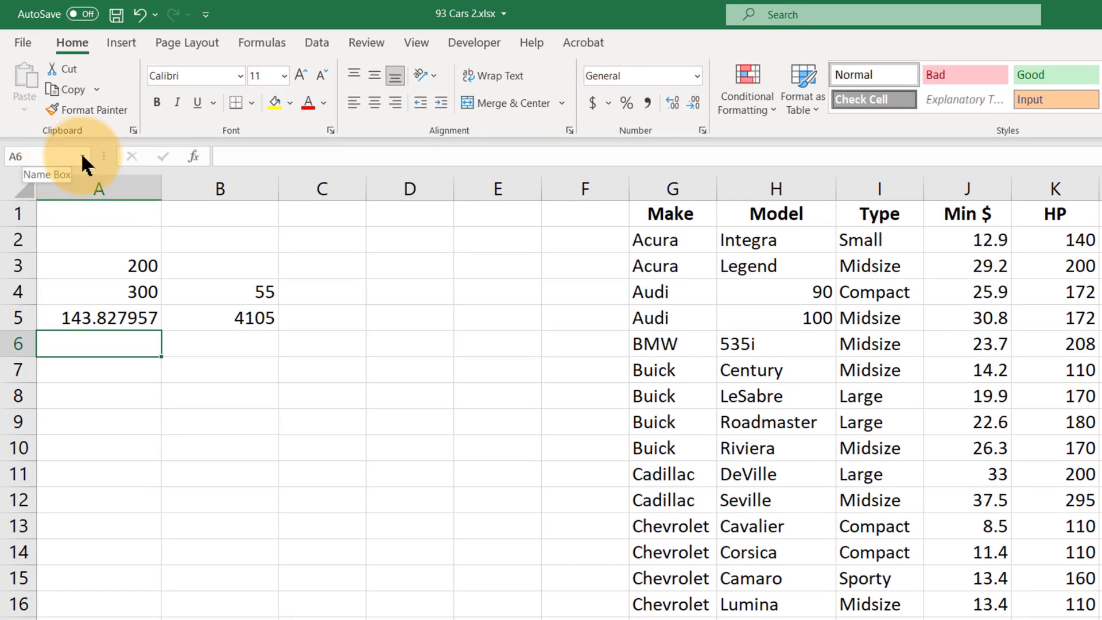
left_click(45, 155)
type("HP")
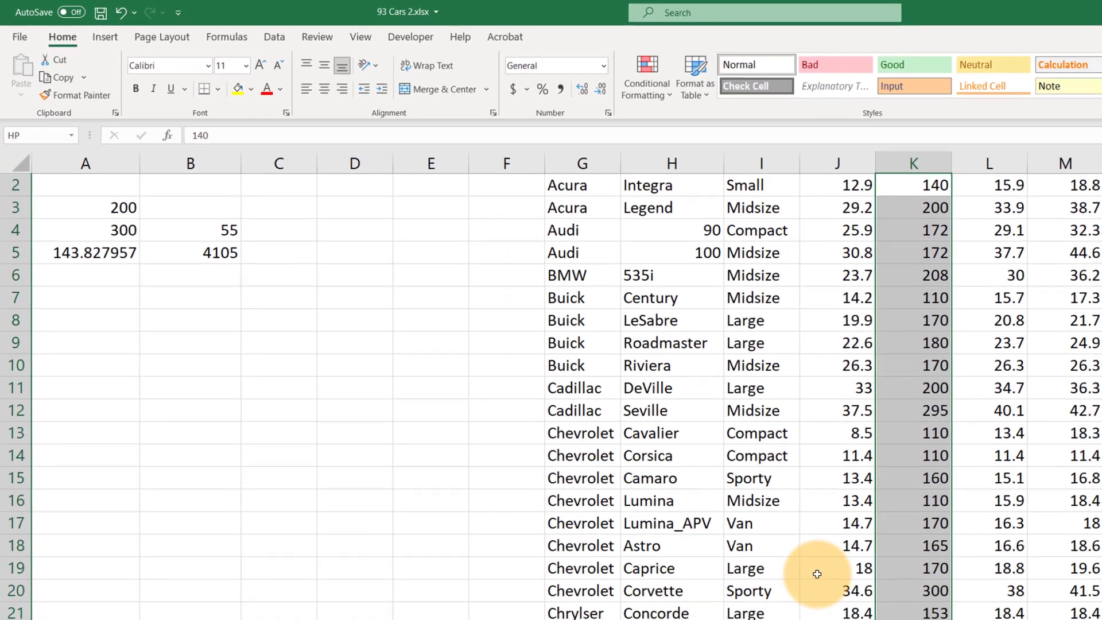
scroll("up", 3)
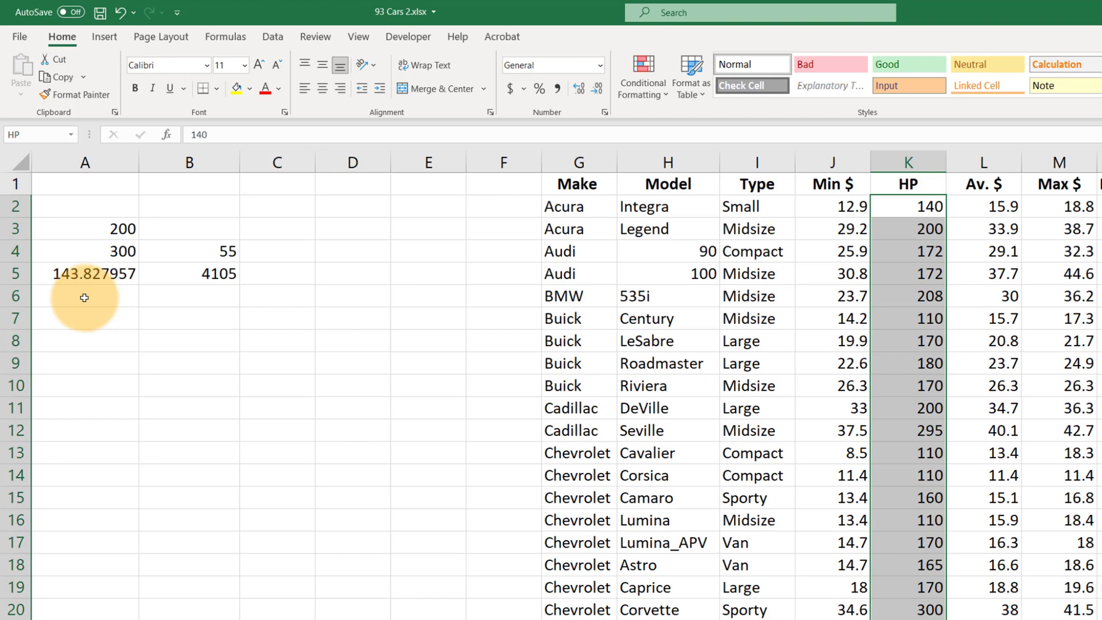
left_click(84, 296)
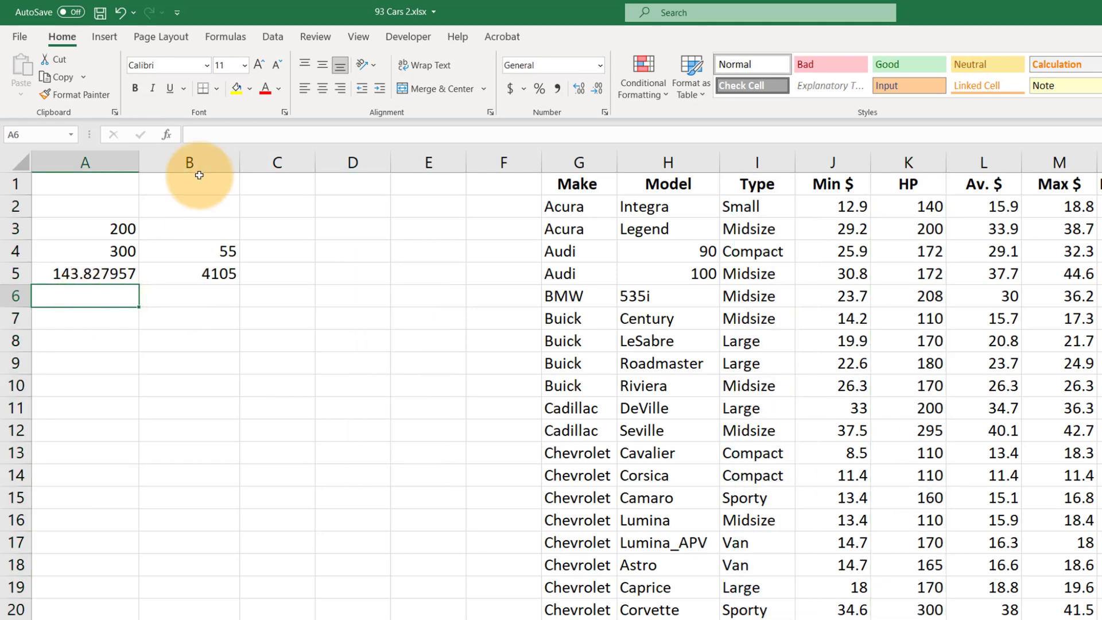
mouse_move(235, 21)
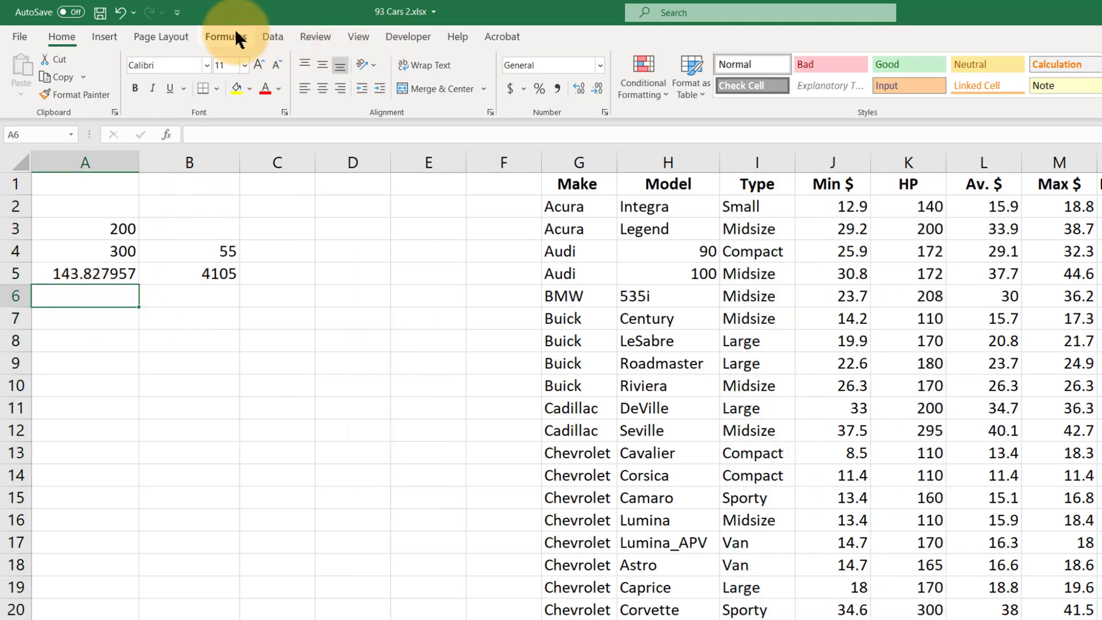
Step: Open Name Manager from the Formulas tab and select the HP name
left_click(220, 37)
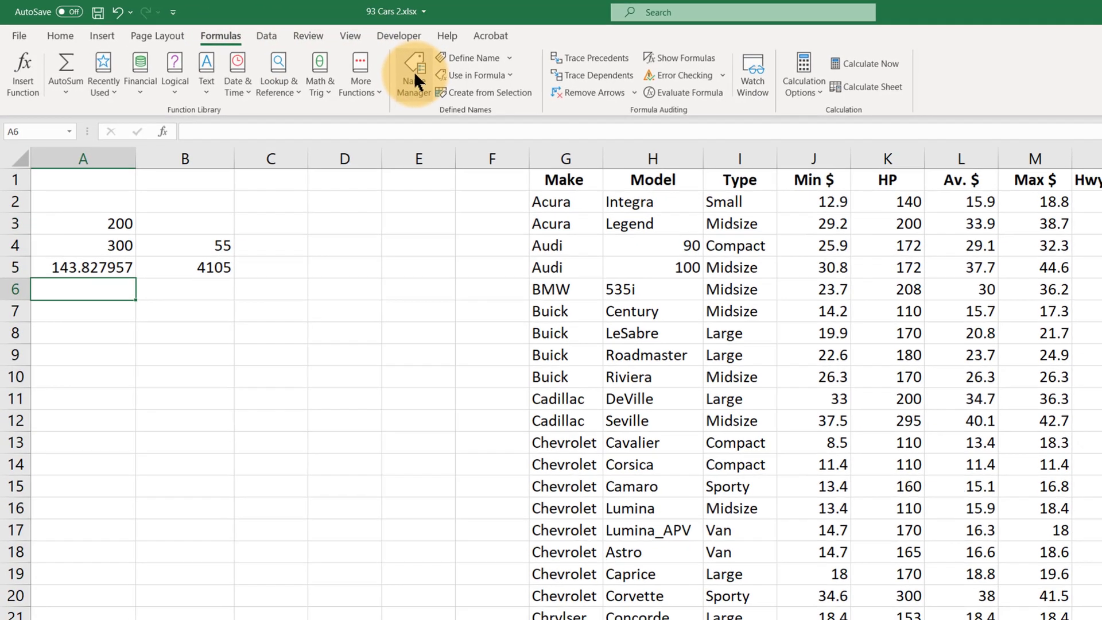
left_click(354, 67)
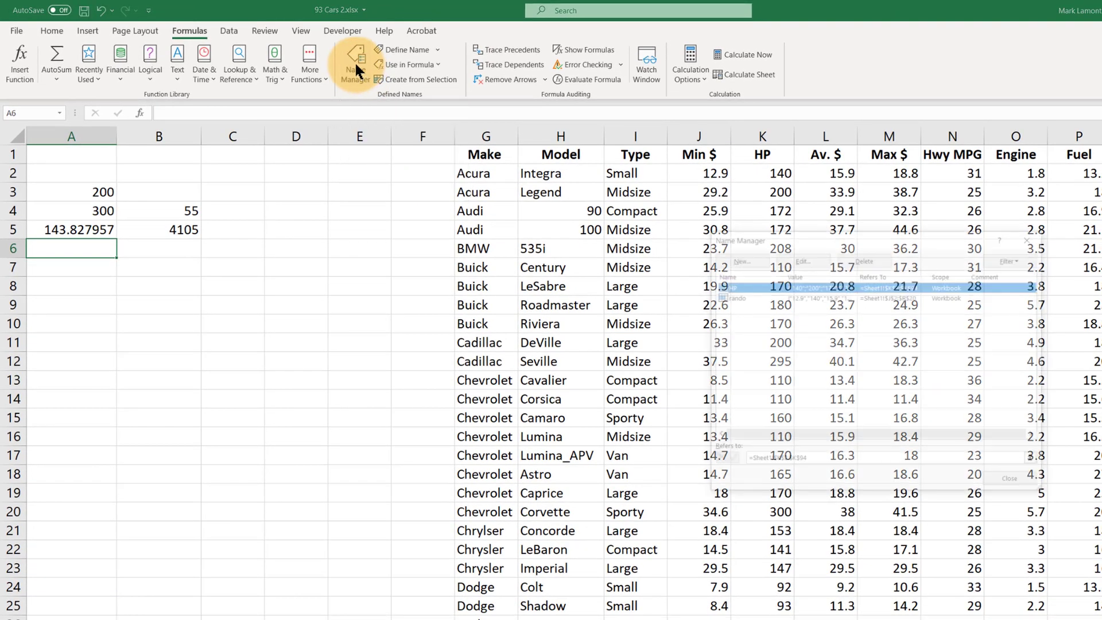
left_click(354, 64)
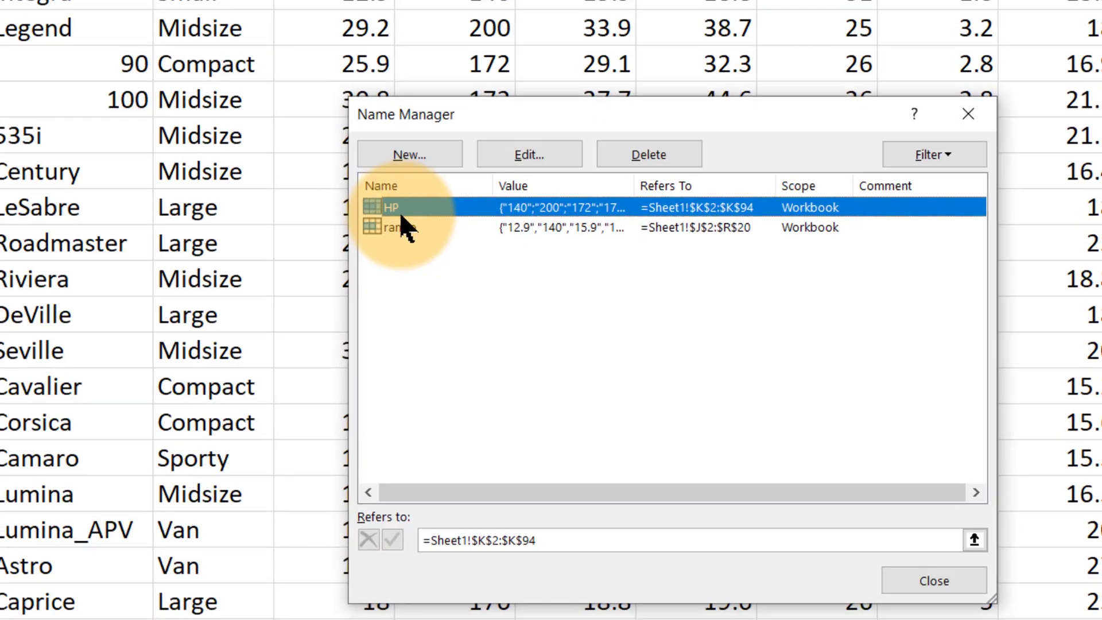
left_click(400, 227)
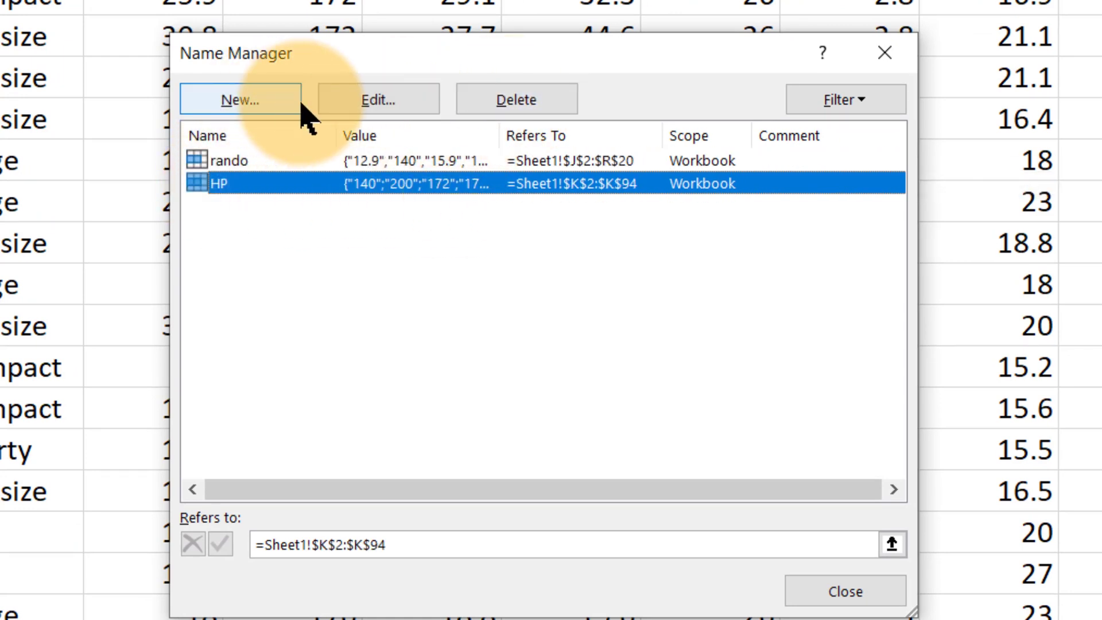
Step: Rename the HP range to HPB and close Name Manager
left_click(378, 99)
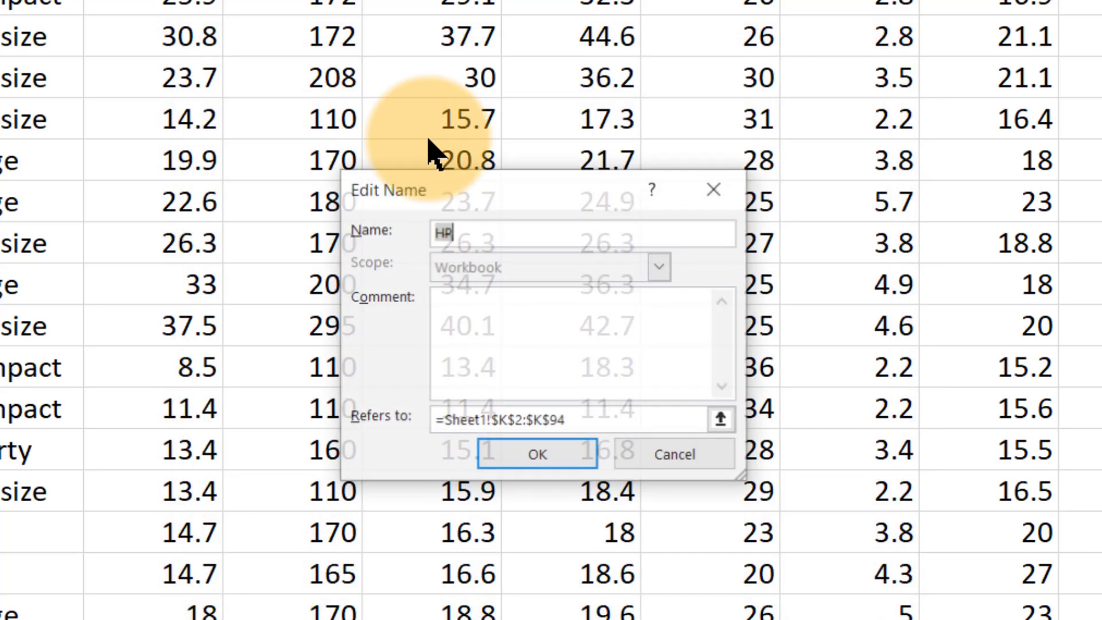
mouse_move(632, 450)
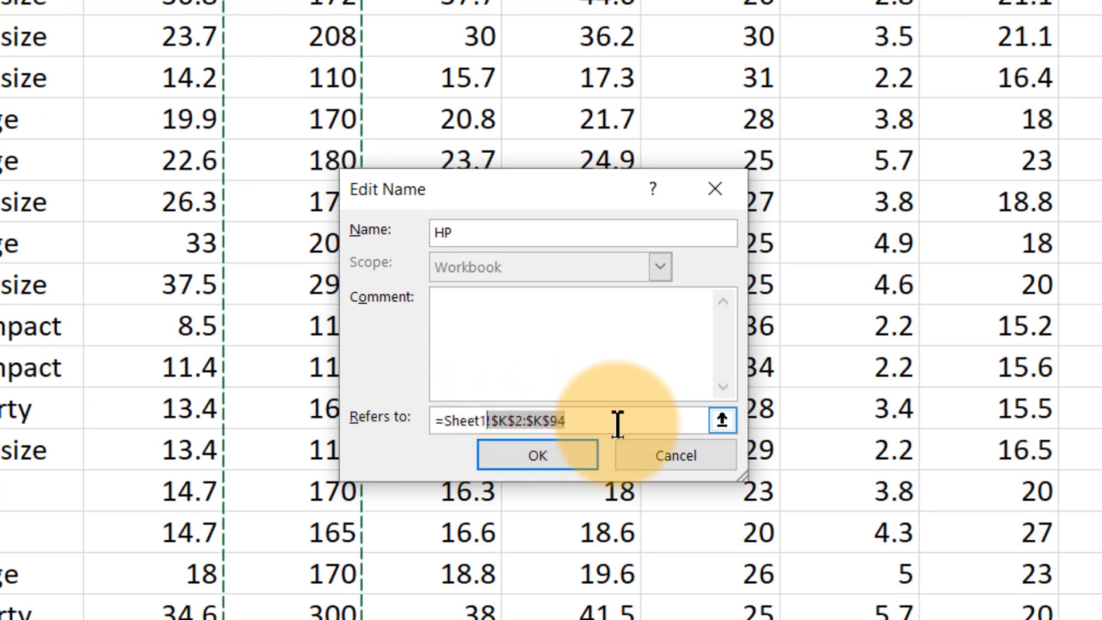
mouse_move(622, 418)
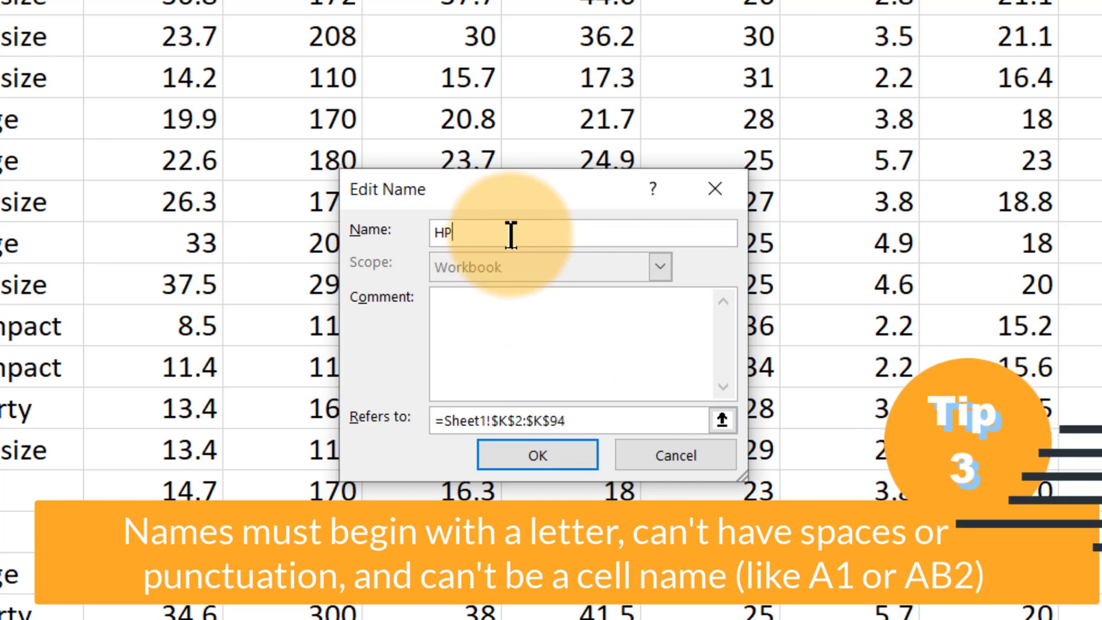
mouse_move(589, 369)
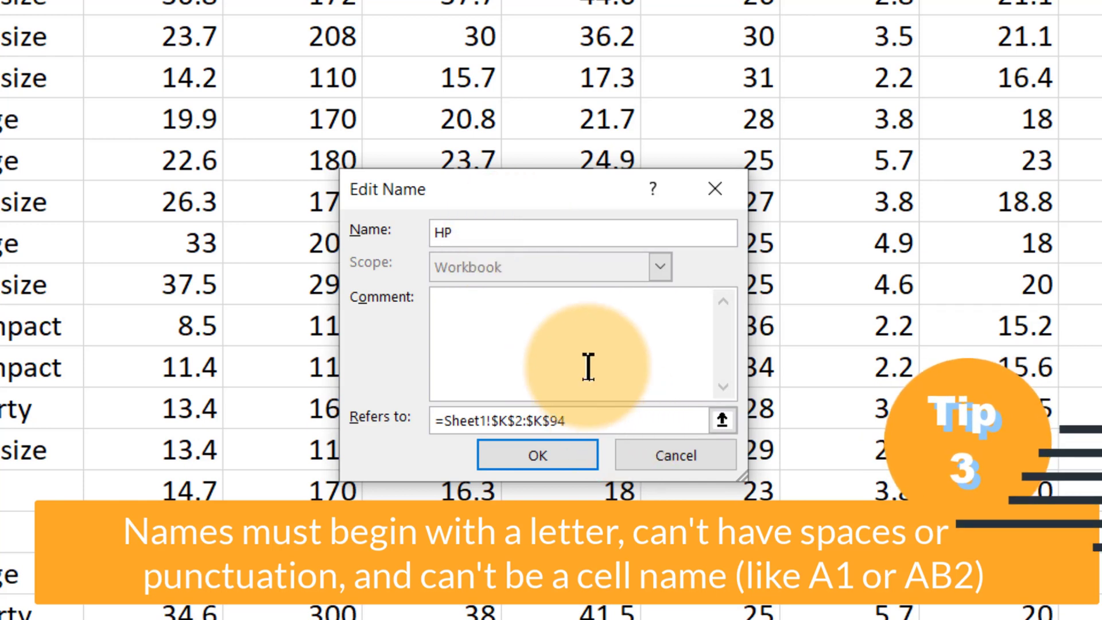
type("B")
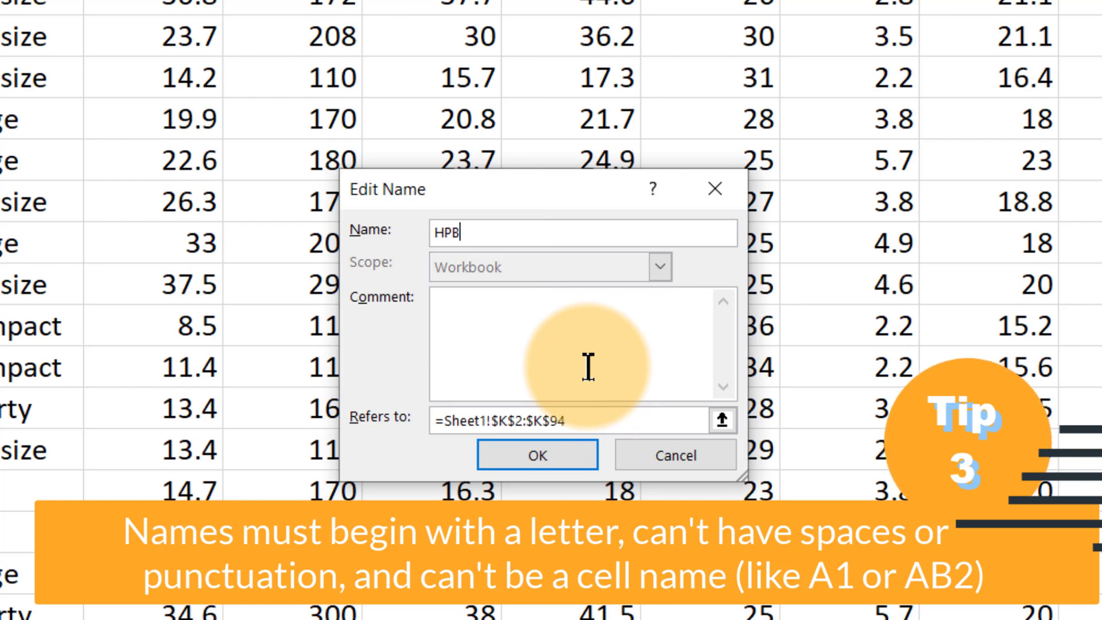
left_click(536, 454)
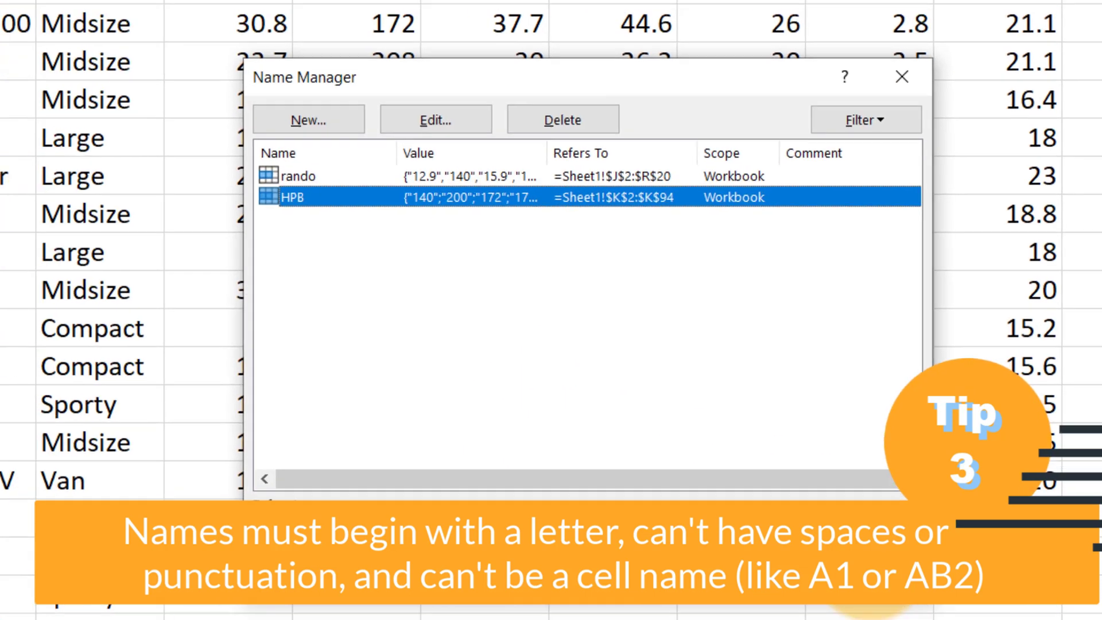
left_click(902, 76)
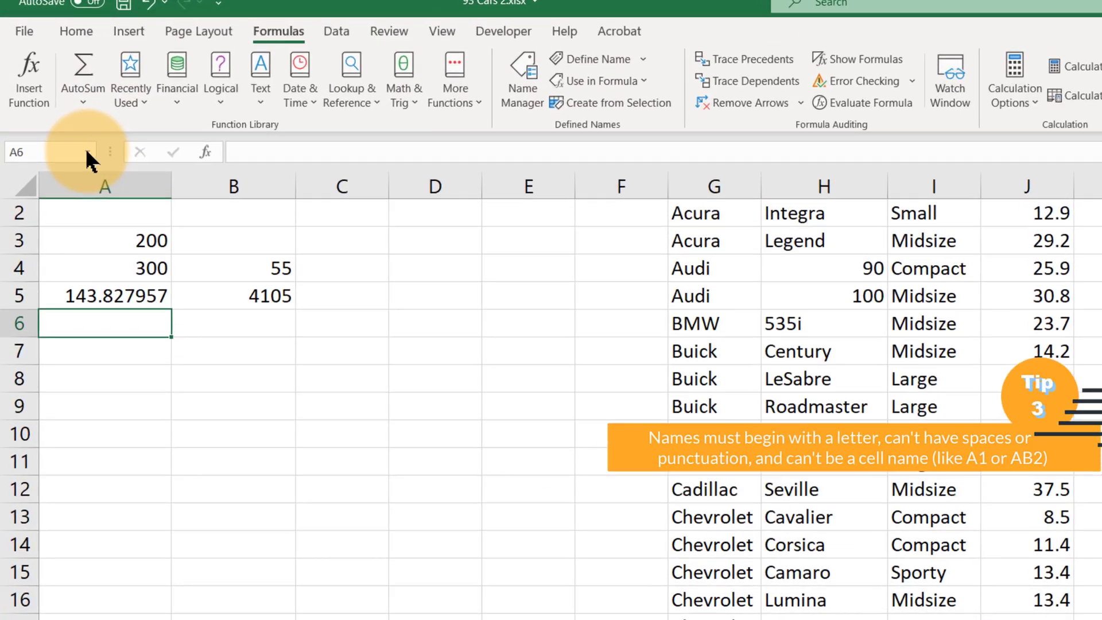